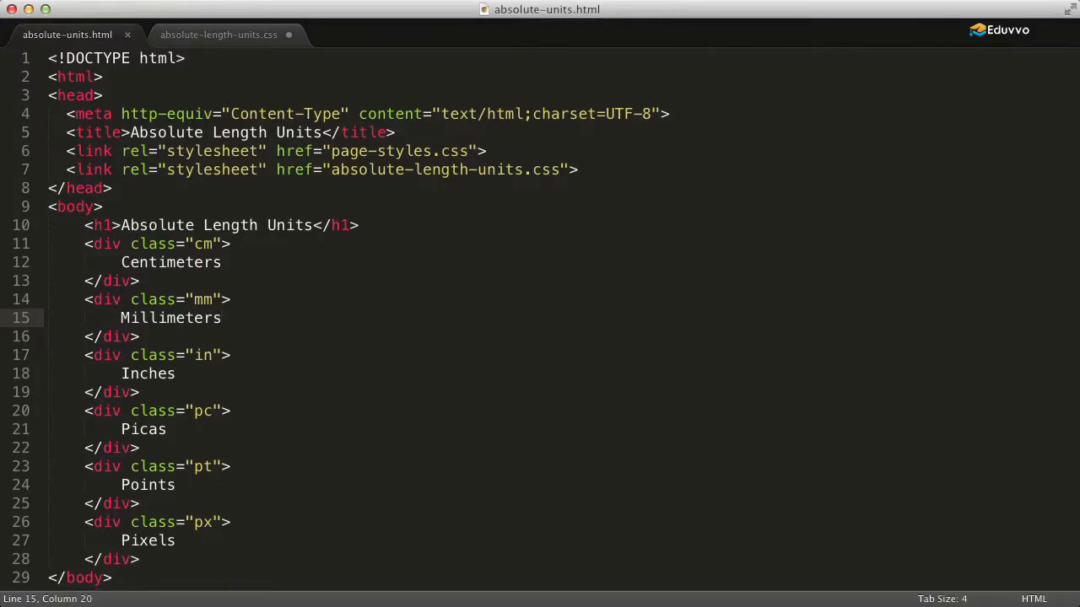
mouse_move(314, 320)
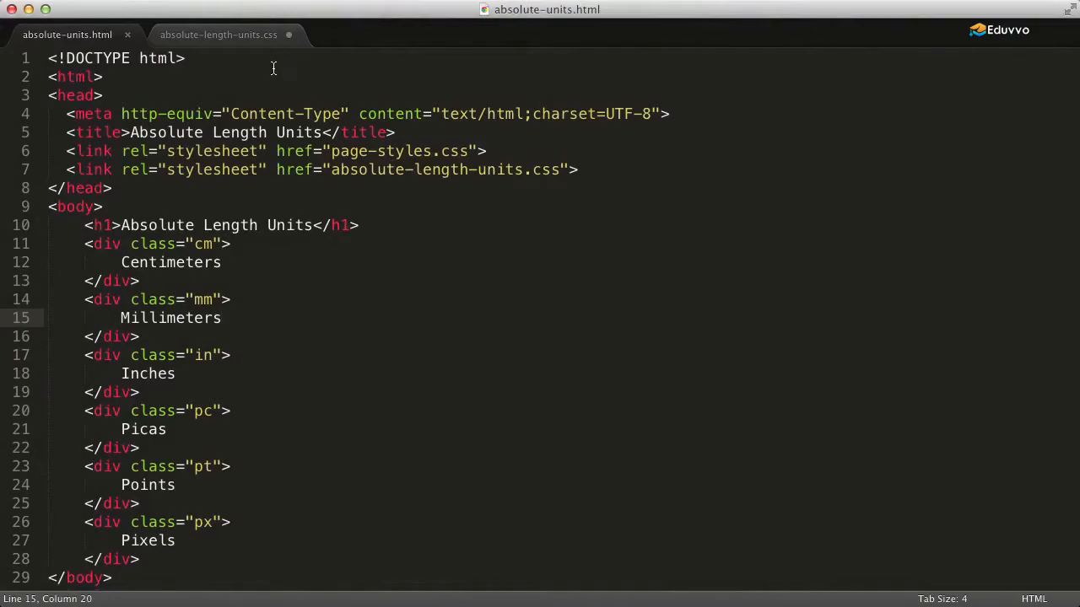
Give the .cm rule a width of 10.58cm.
left_click(218, 34)
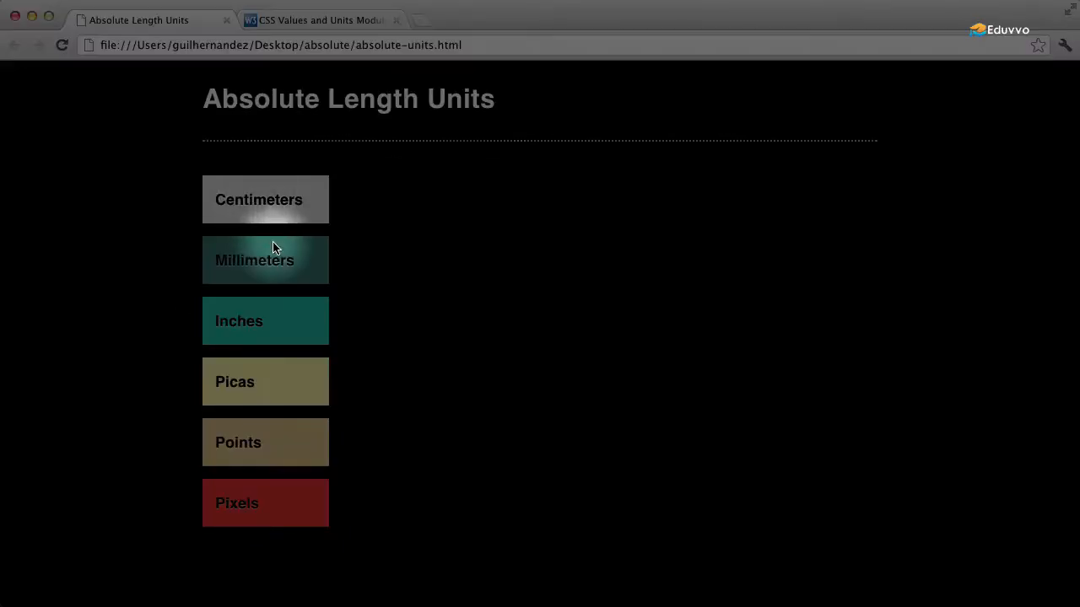
mouse_move(265, 427)
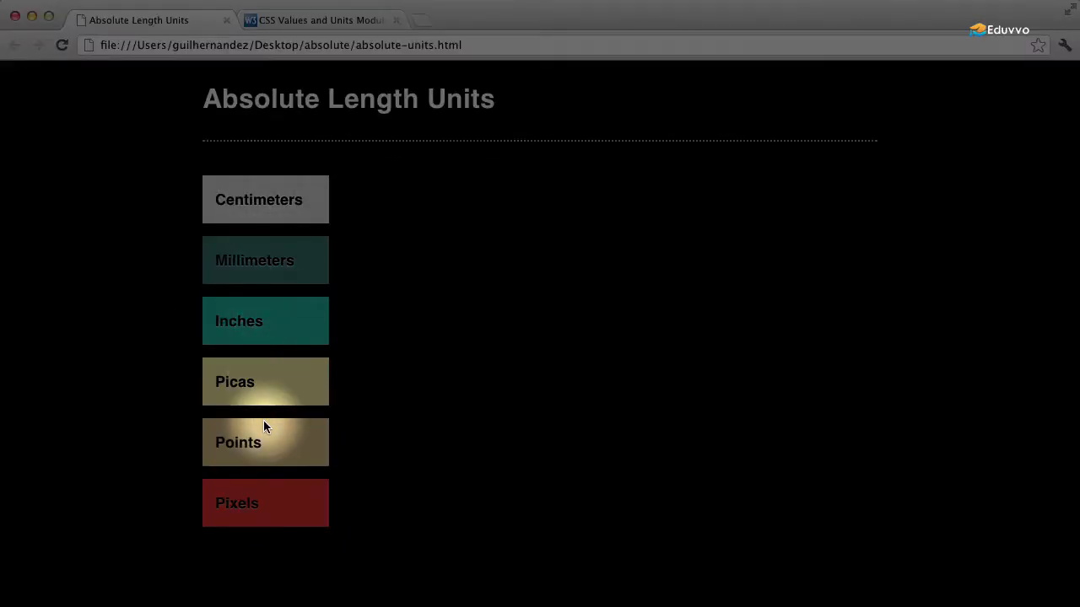
mouse_move(300, 329)
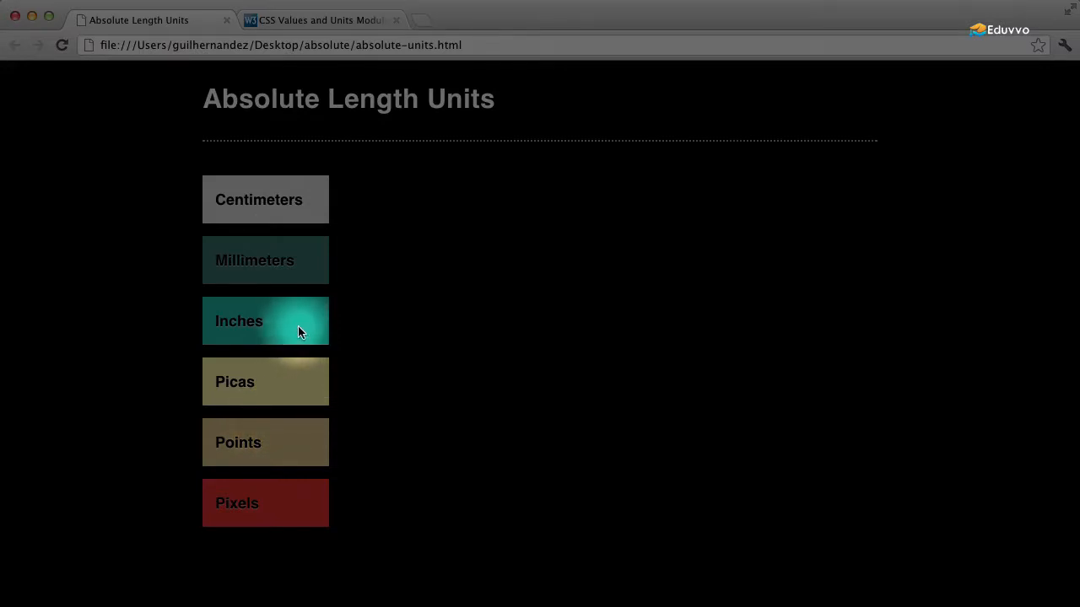
mouse_move(266, 199)
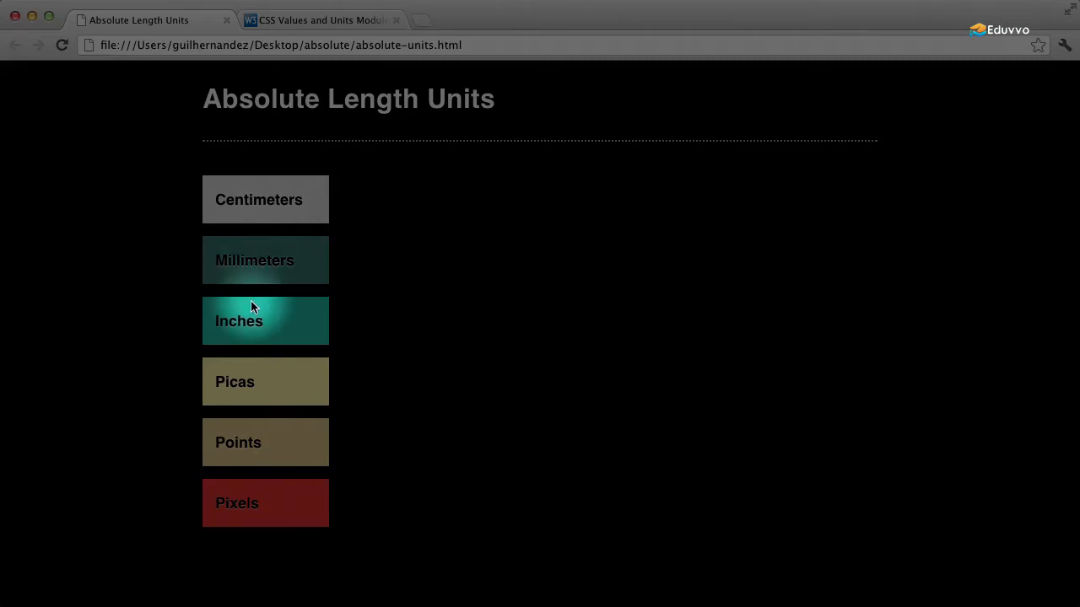
mouse_move(247, 442)
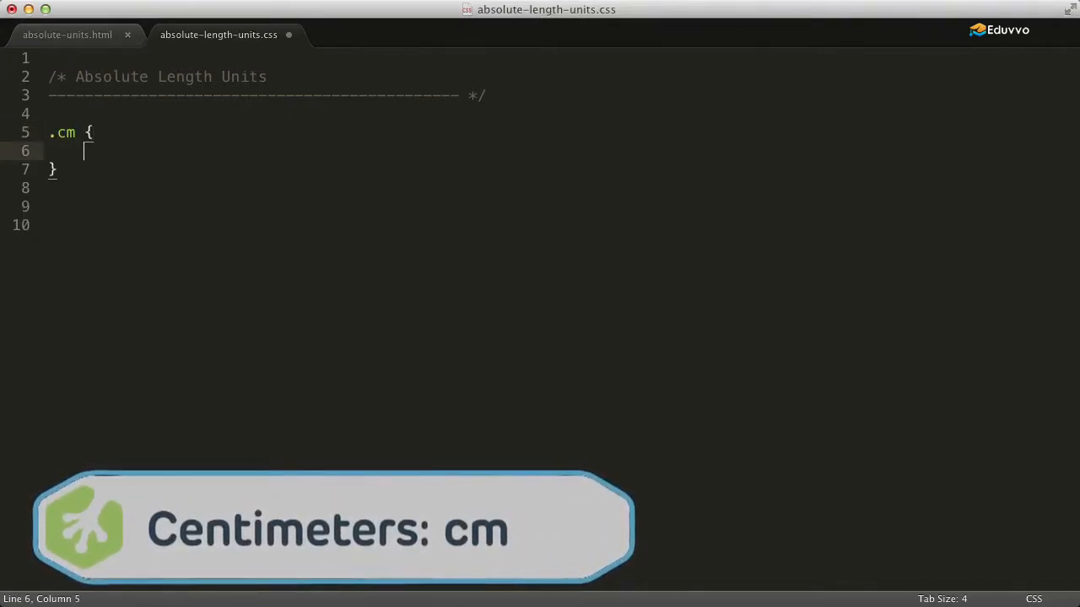
type("wid")
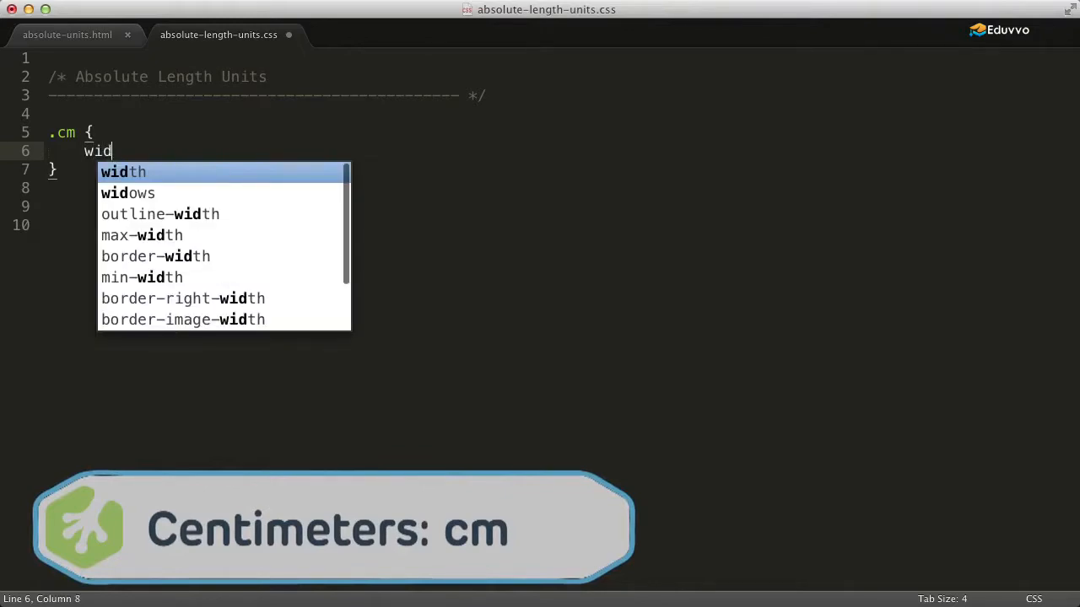
key("Tab")
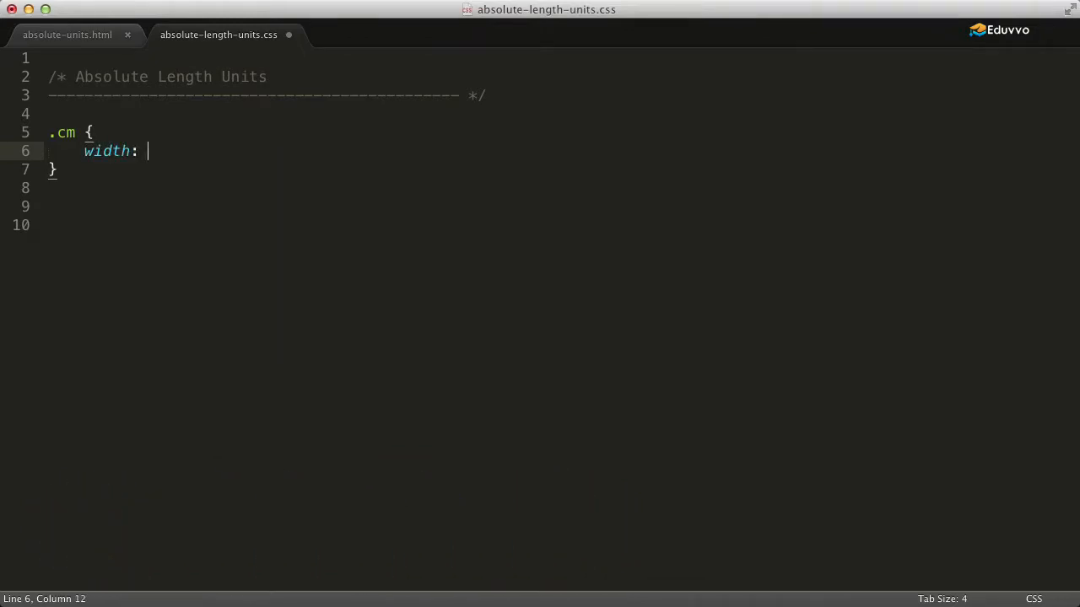
type("10.58")
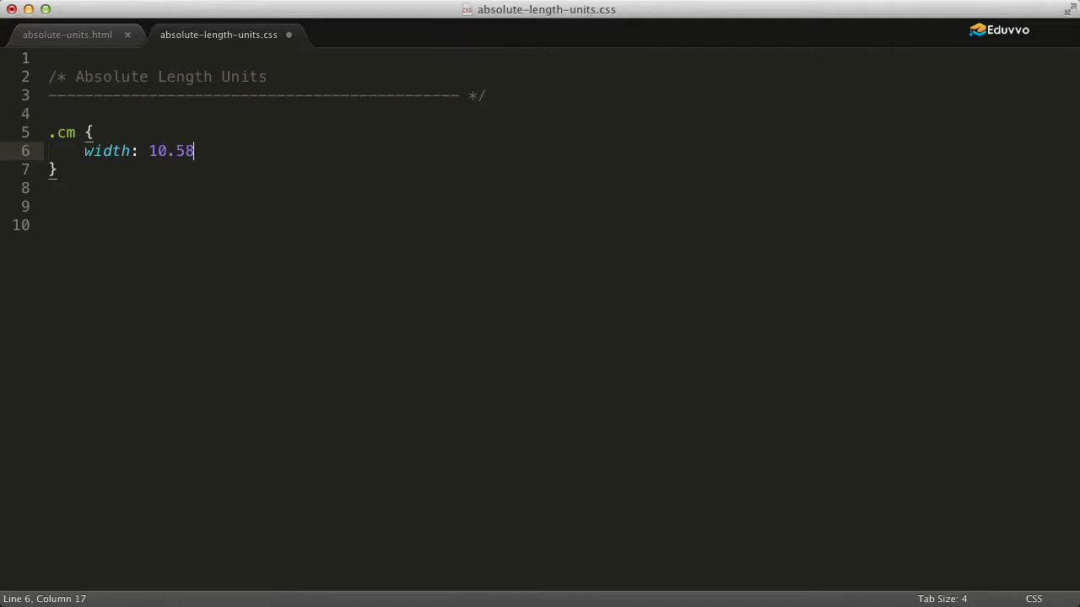
type("cm;")
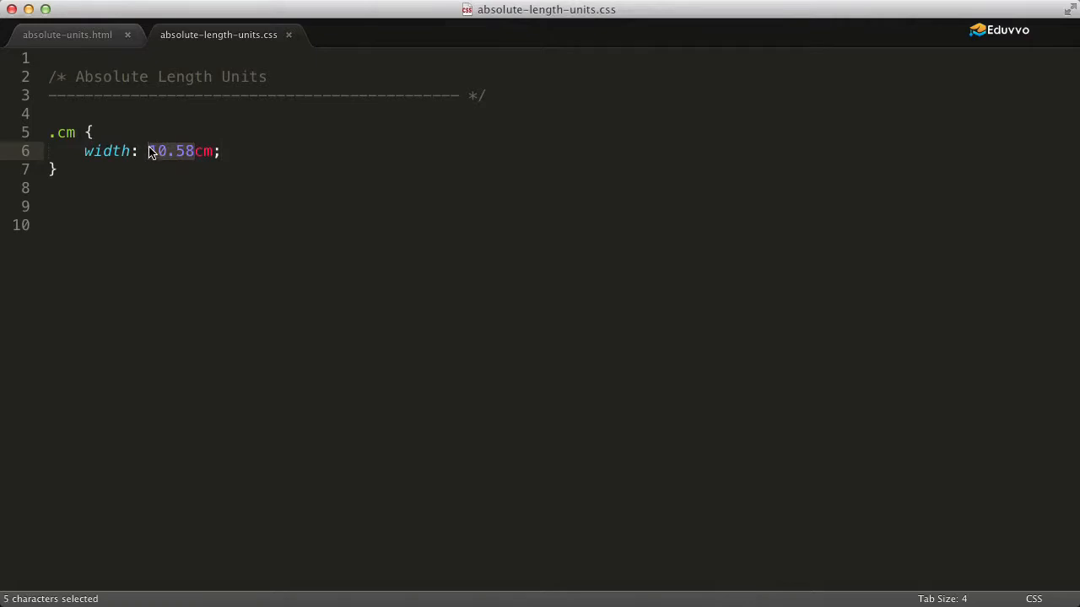
Change the .cm width to 21.16cm.
type("21")
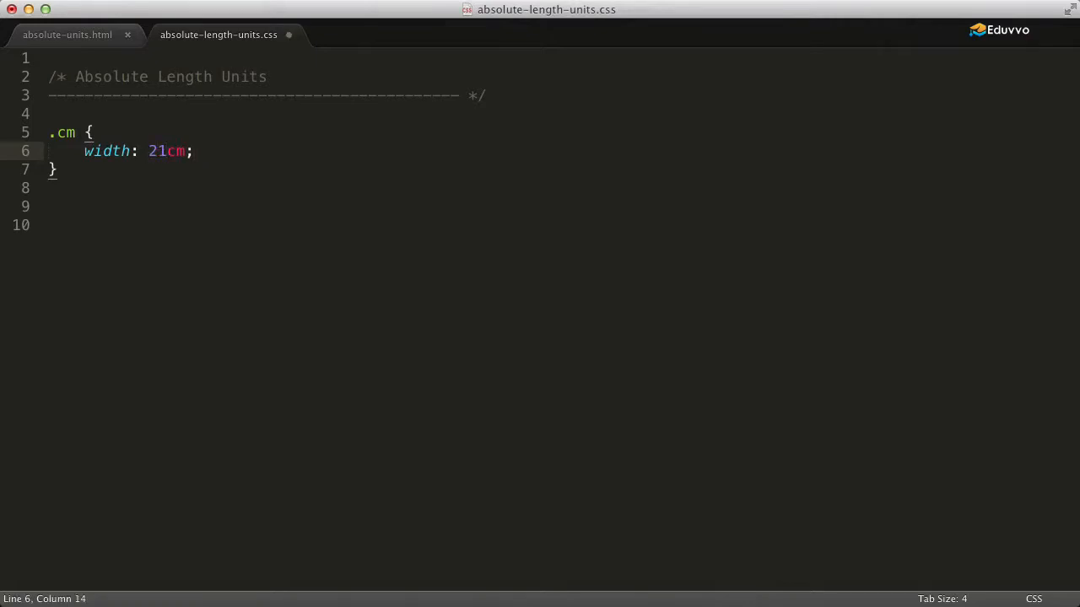
type(".16")
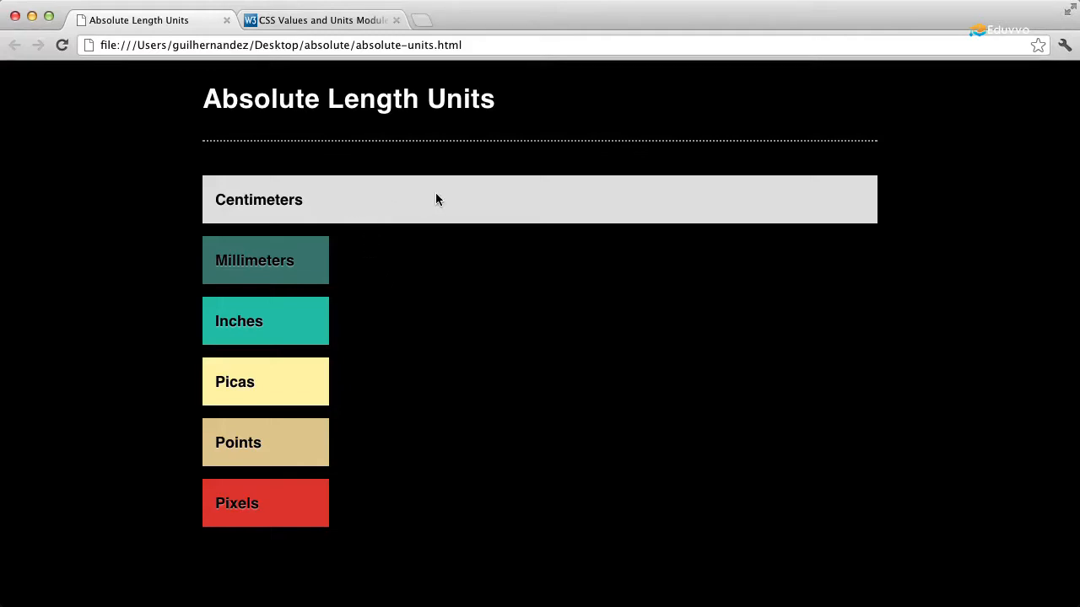
mouse_move(852, 189)
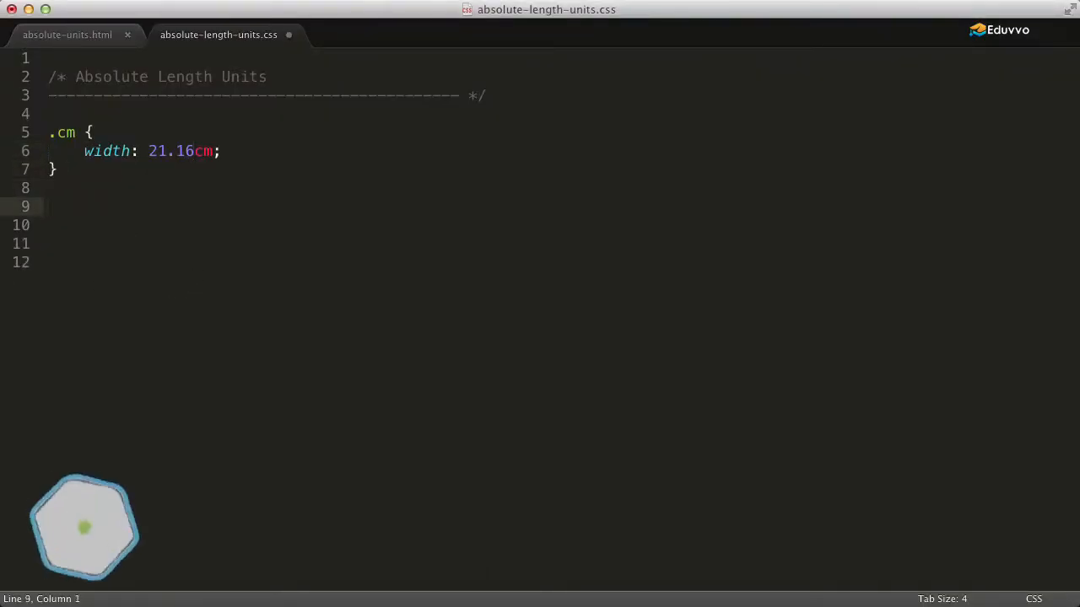
Add a .mm rule with width: 211.6mm below the .cm rule.
type(".mm {")
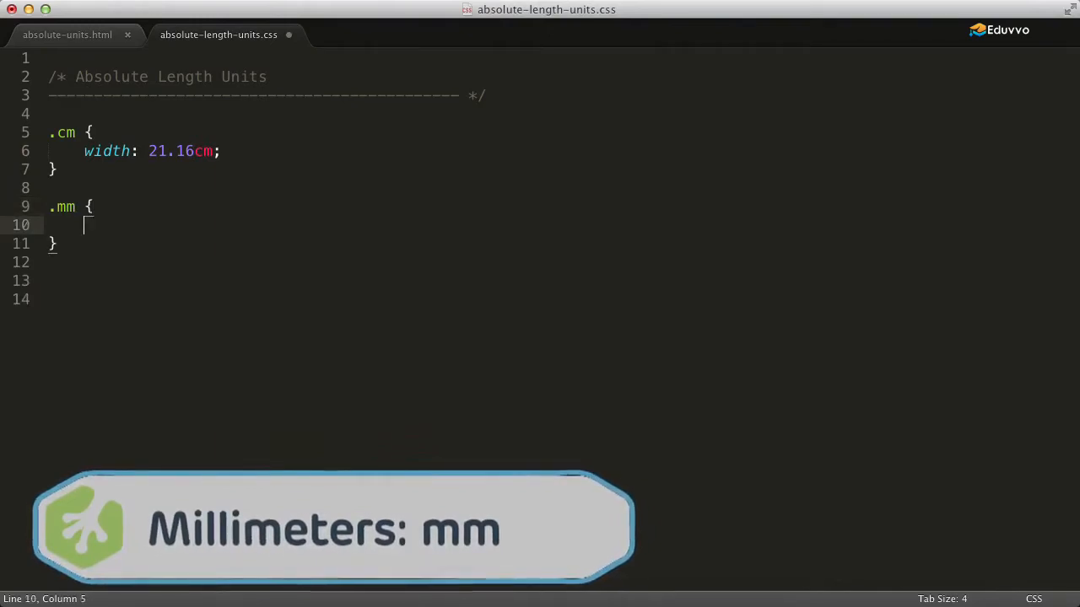
type("width:")
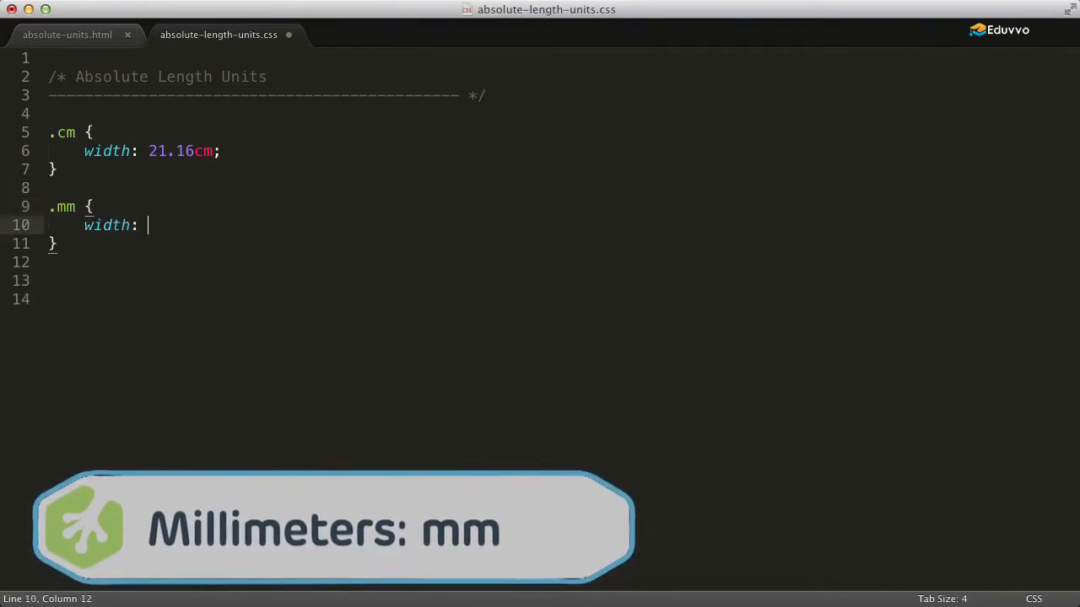
type("211")
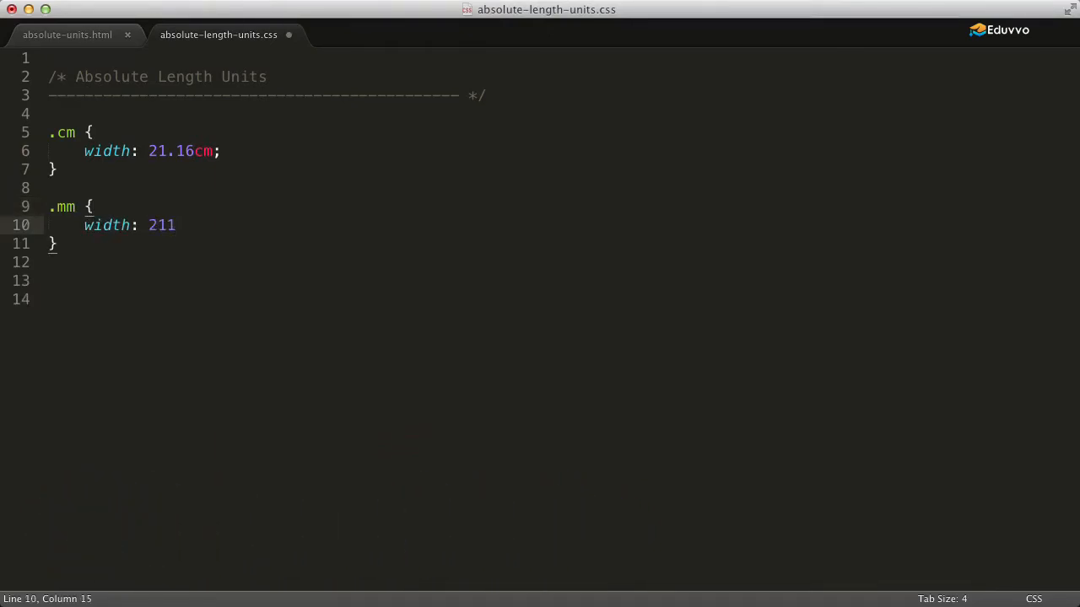
type(".6mm;")
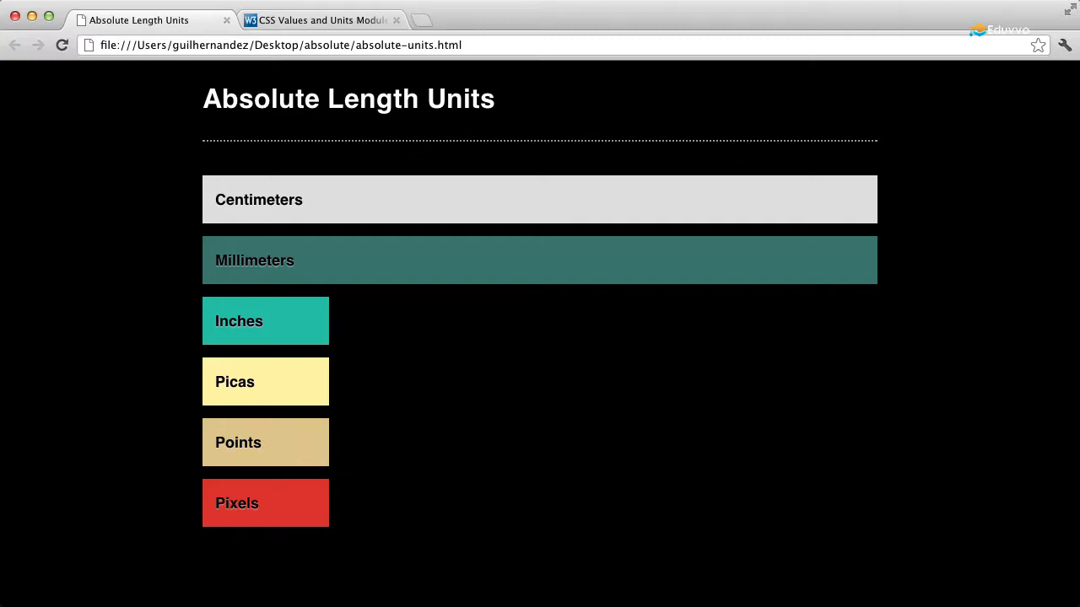
mouse_move(401, 273)
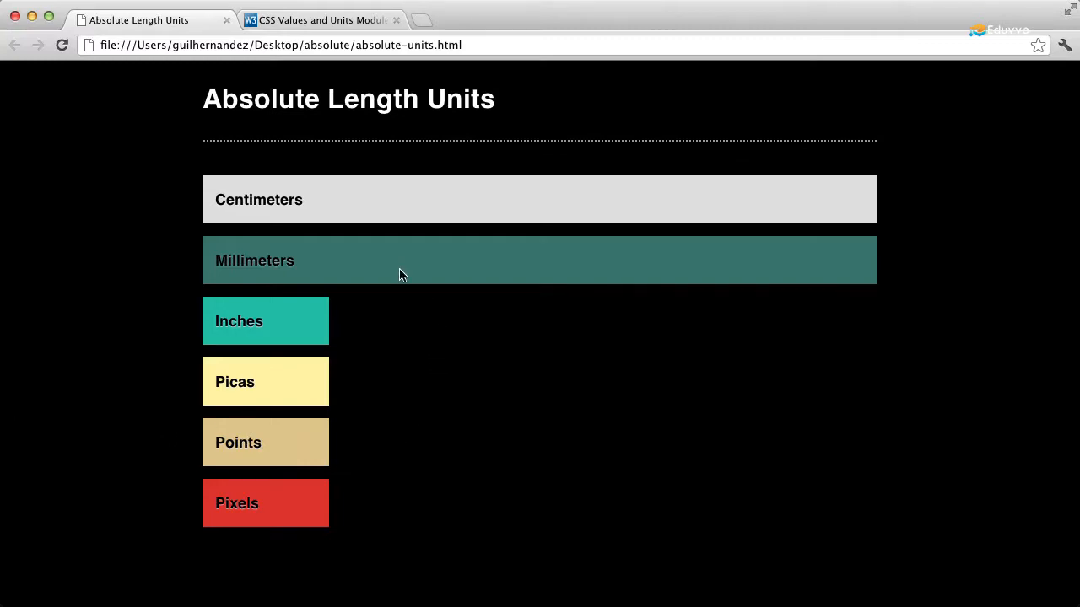
mouse_move(499, 216)
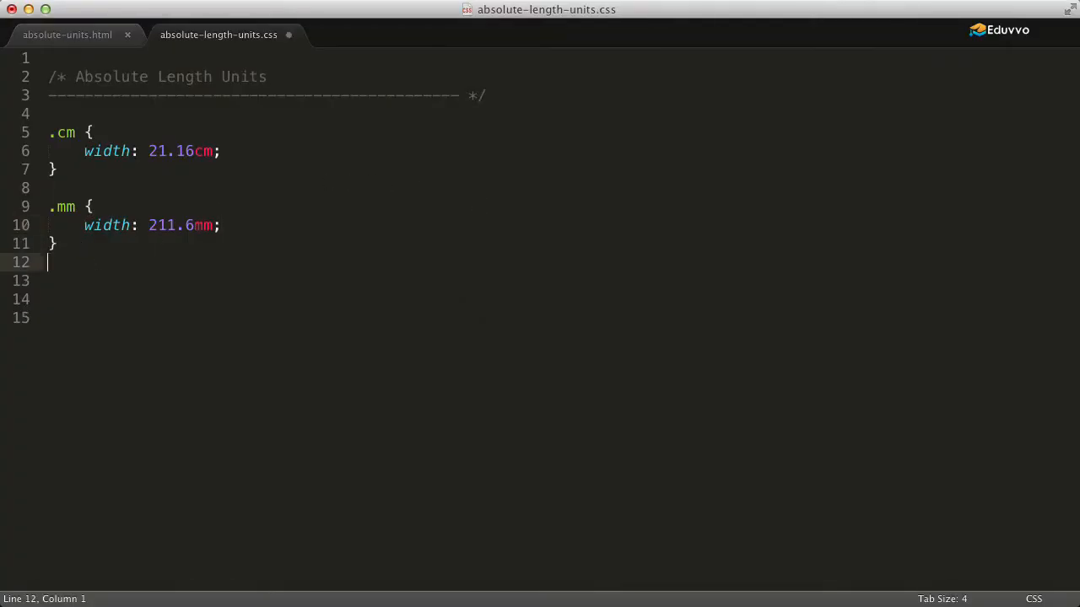
Add a .in rule with width: 8.33in.
type(".in")
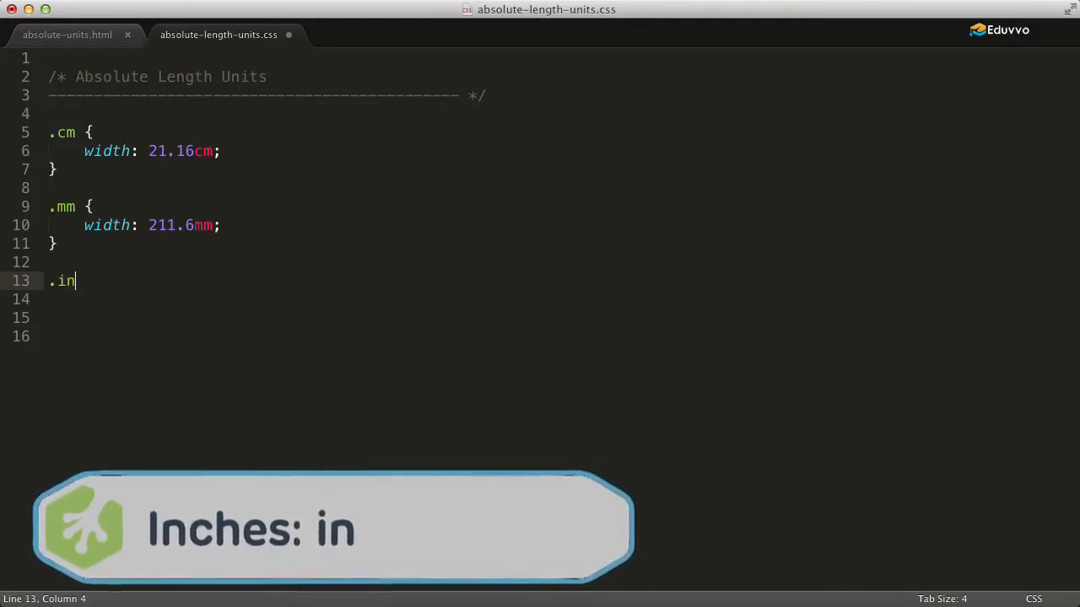
type("{")
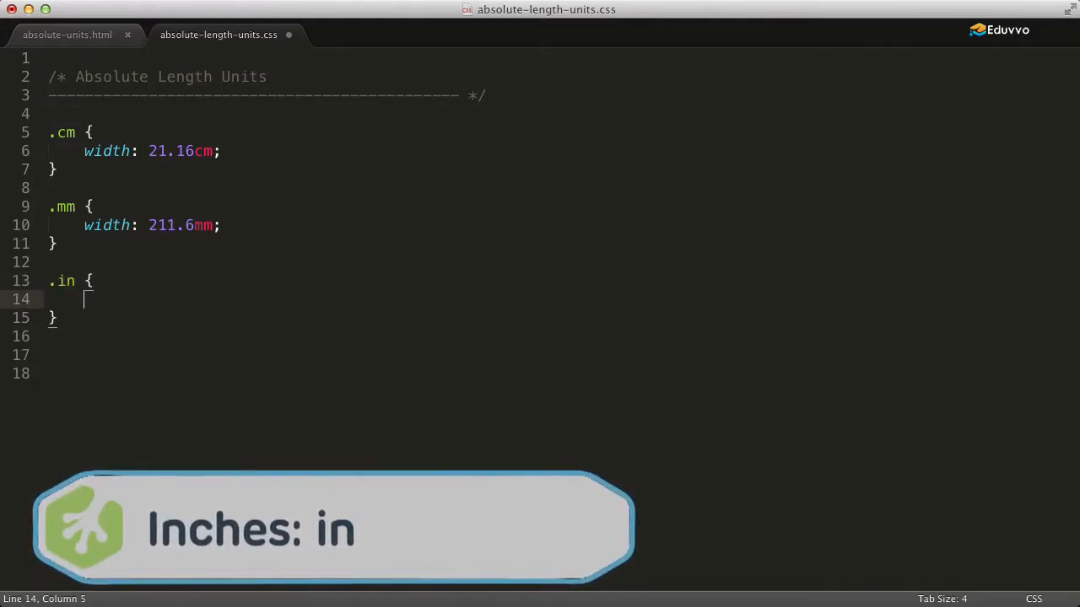
type("width:")
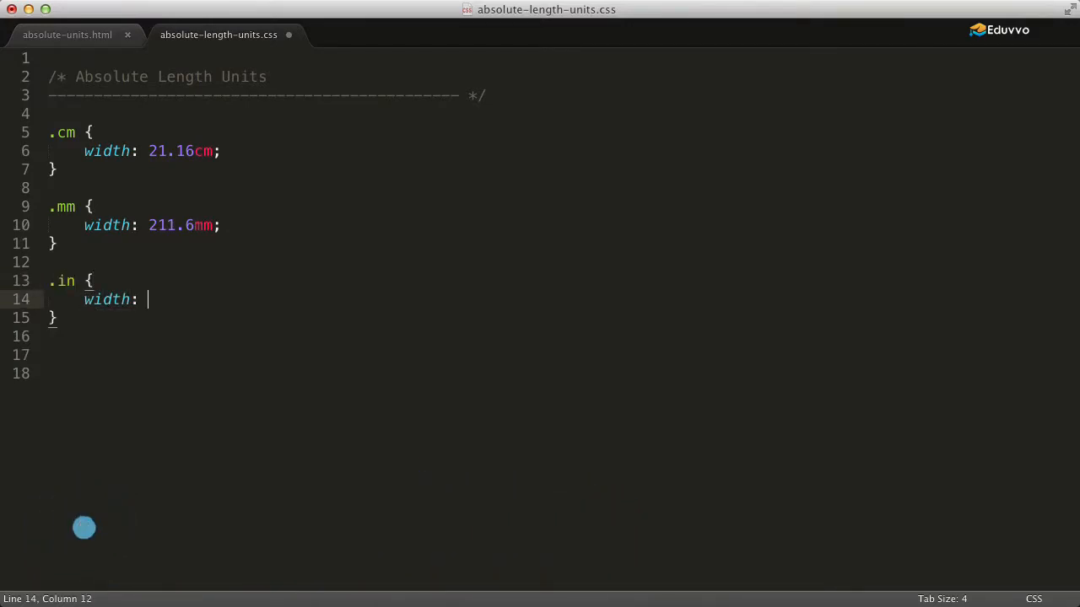
type("8.33")
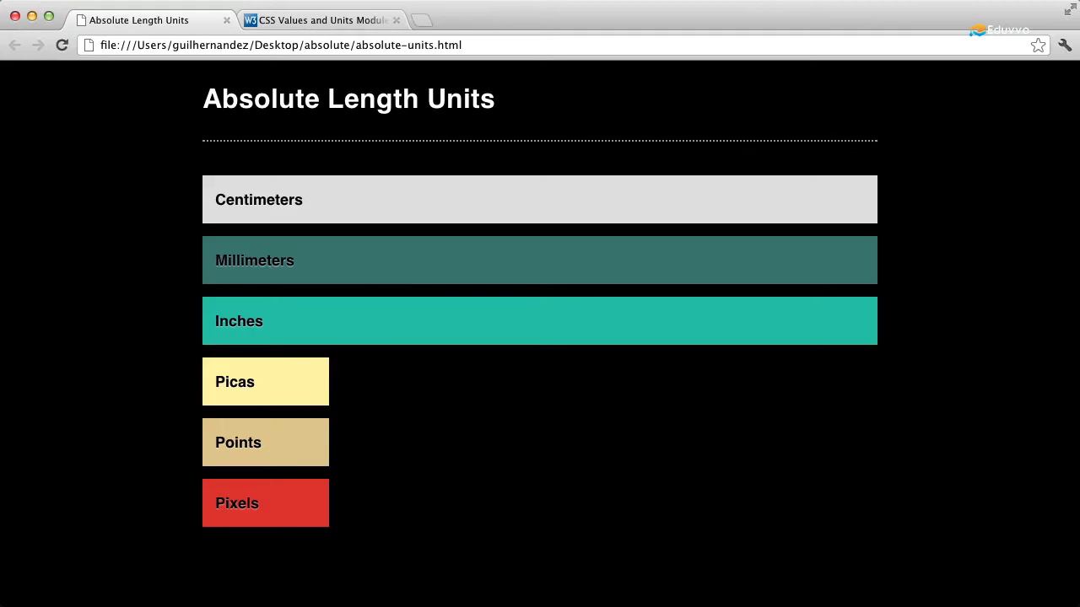
mouse_move(283, 462)
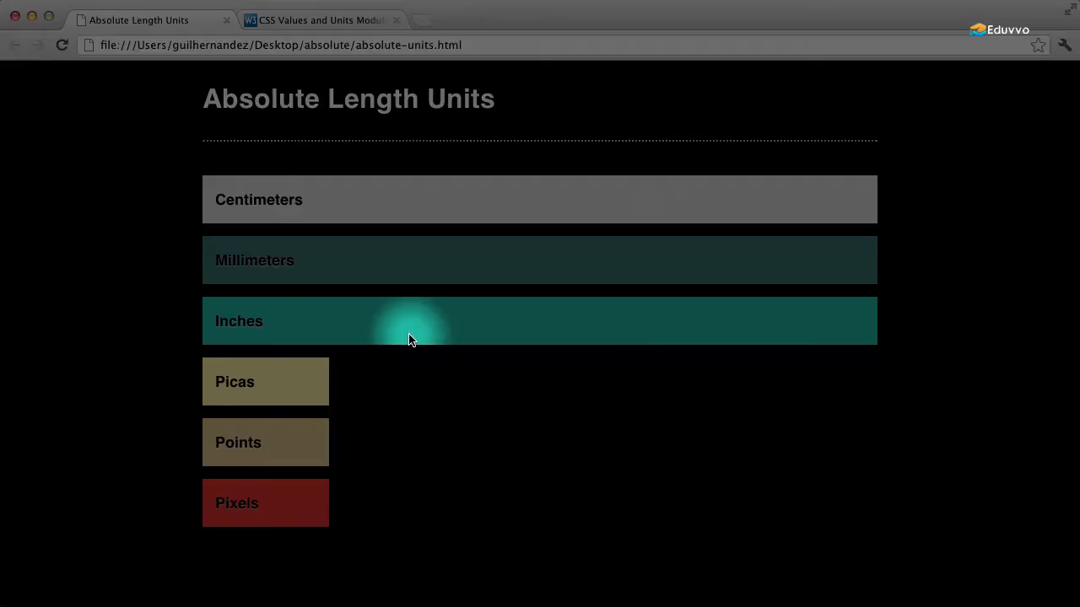
mouse_move(841, 319)
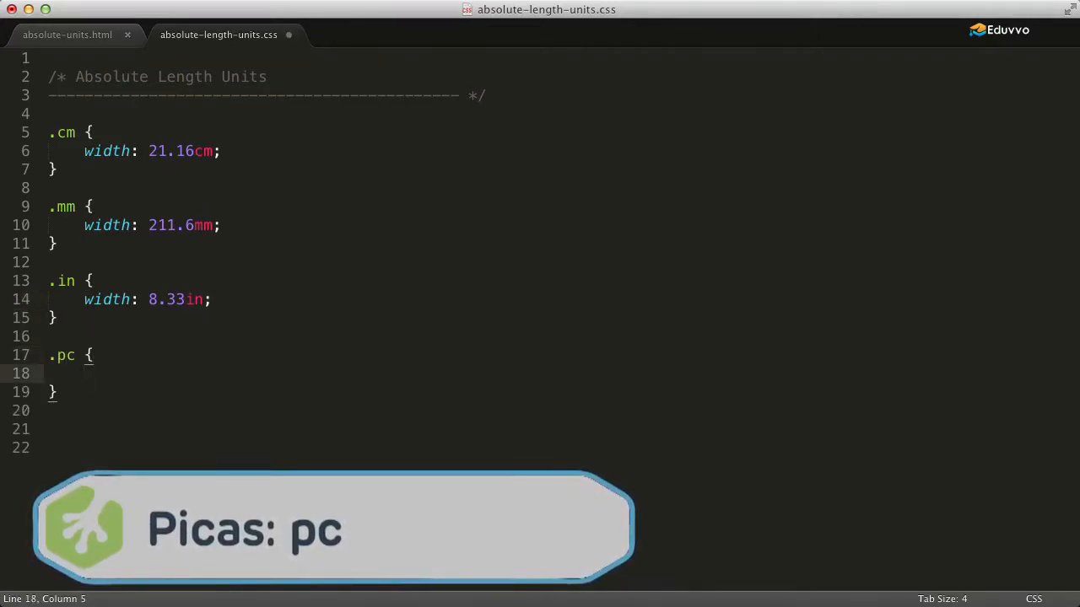
Give the .pc rule width: 50pc.
type("width:")
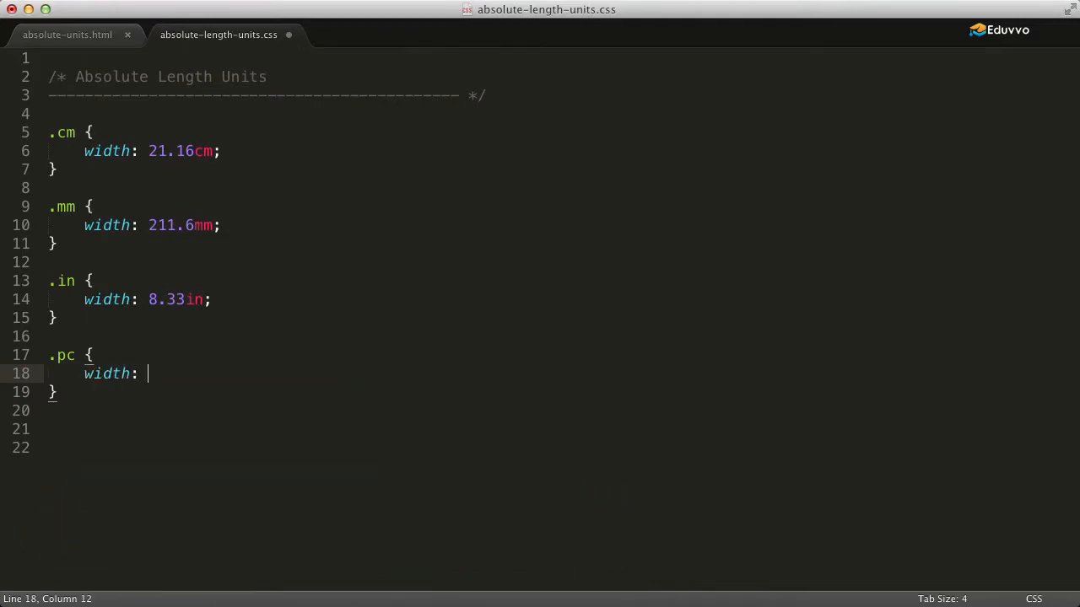
type("50pc")
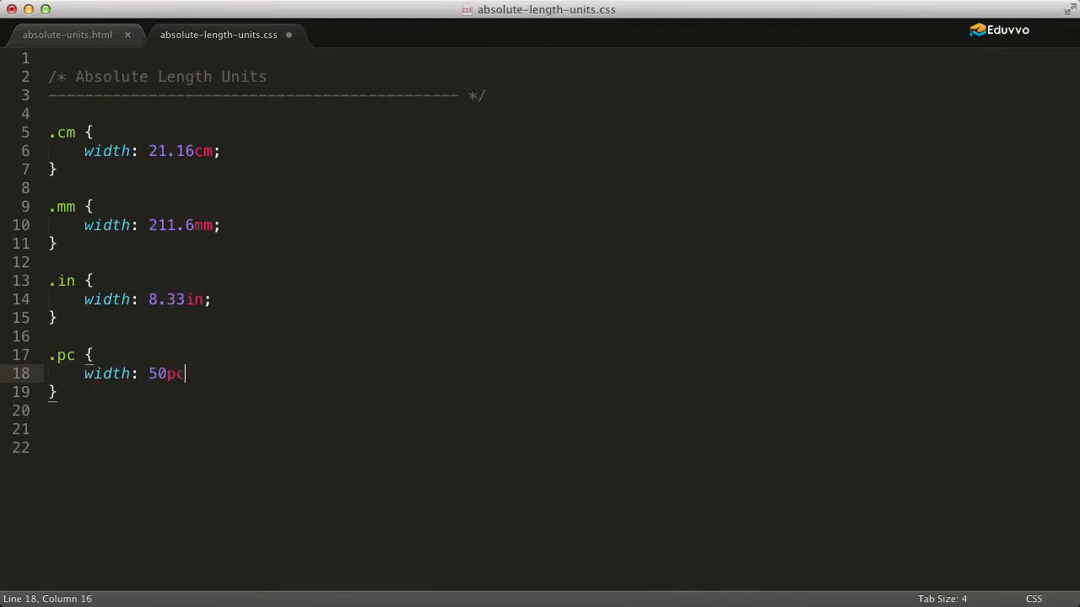
type(";")
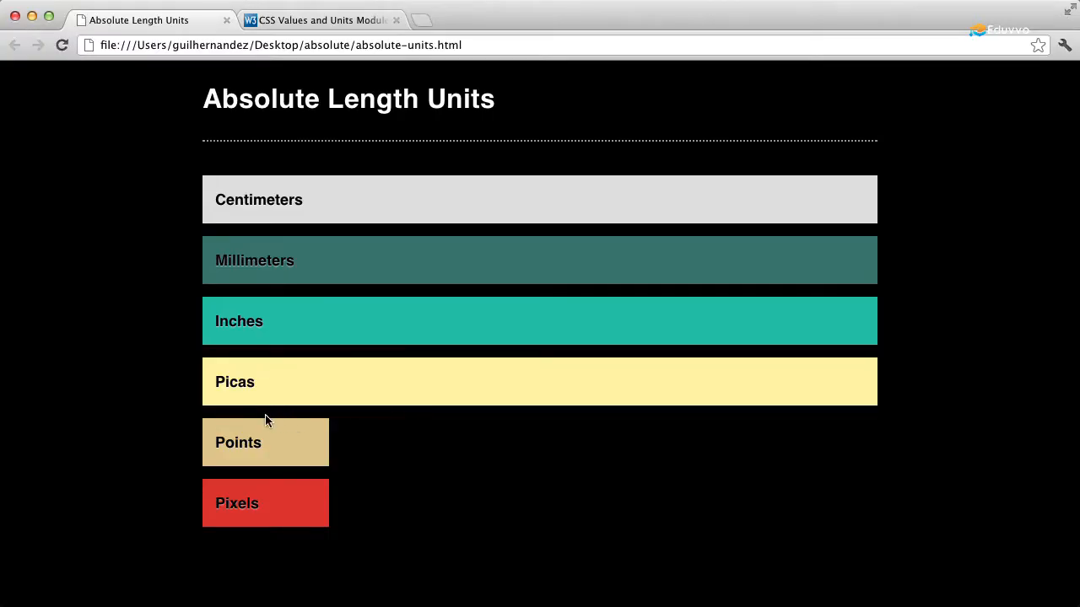
mouse_move(419, 388)
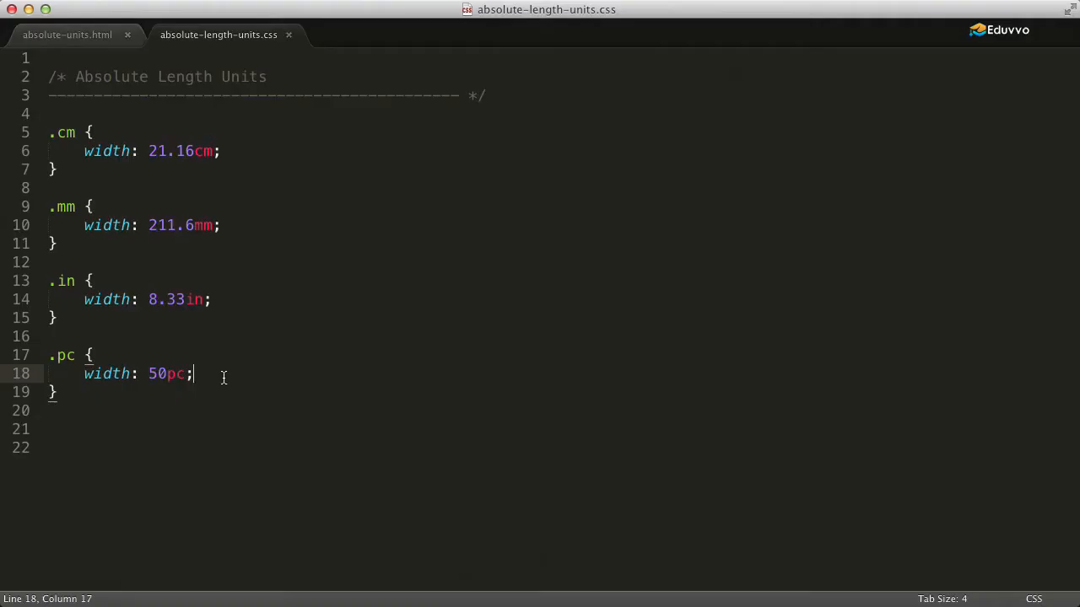
Add font-size: 2.4pc inside the .pc rule.
type("font-size:")
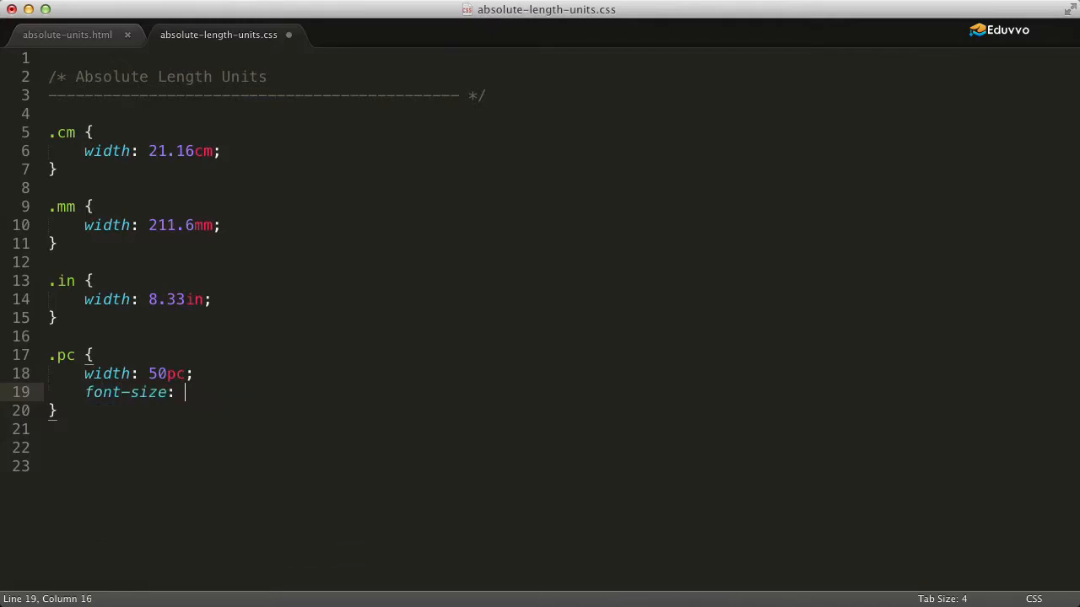
type("2")
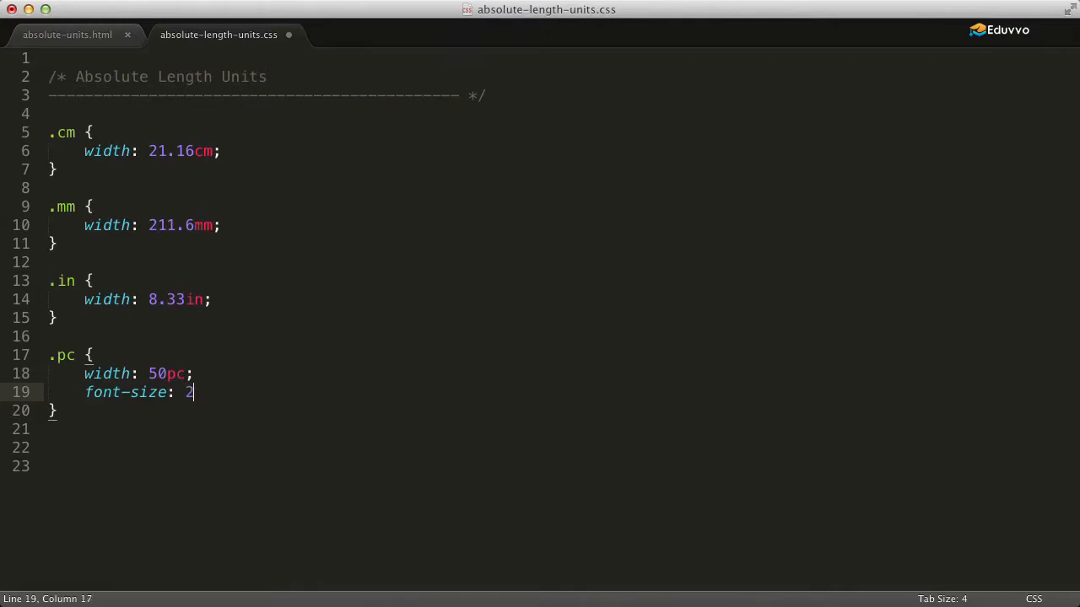
type(".4pc;")
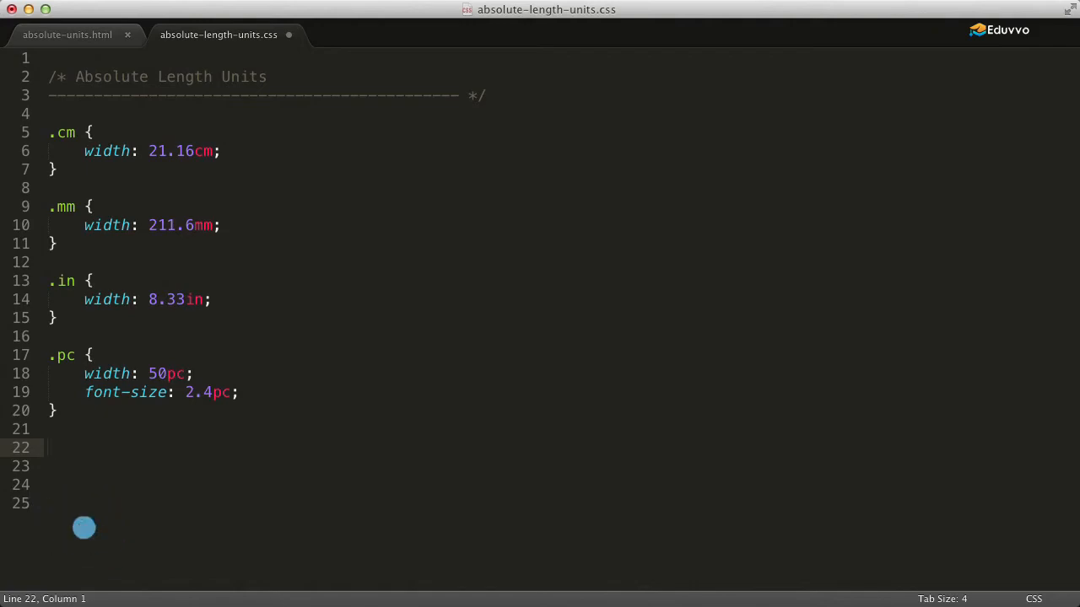
Add a .pt rule with width: 600pt below the .pc rule.
type(".pt {")
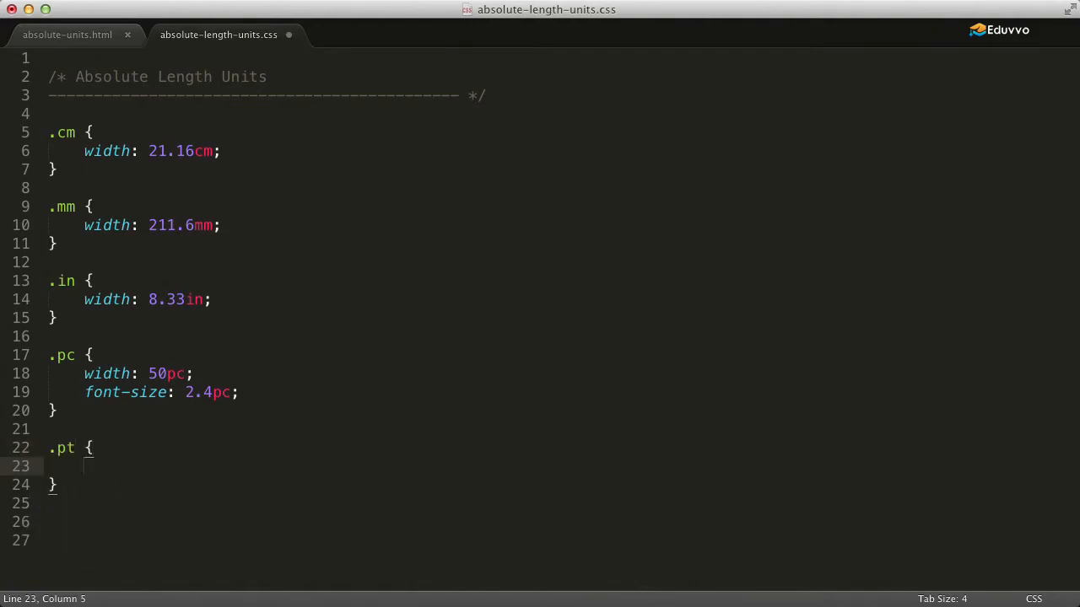
type("width:")
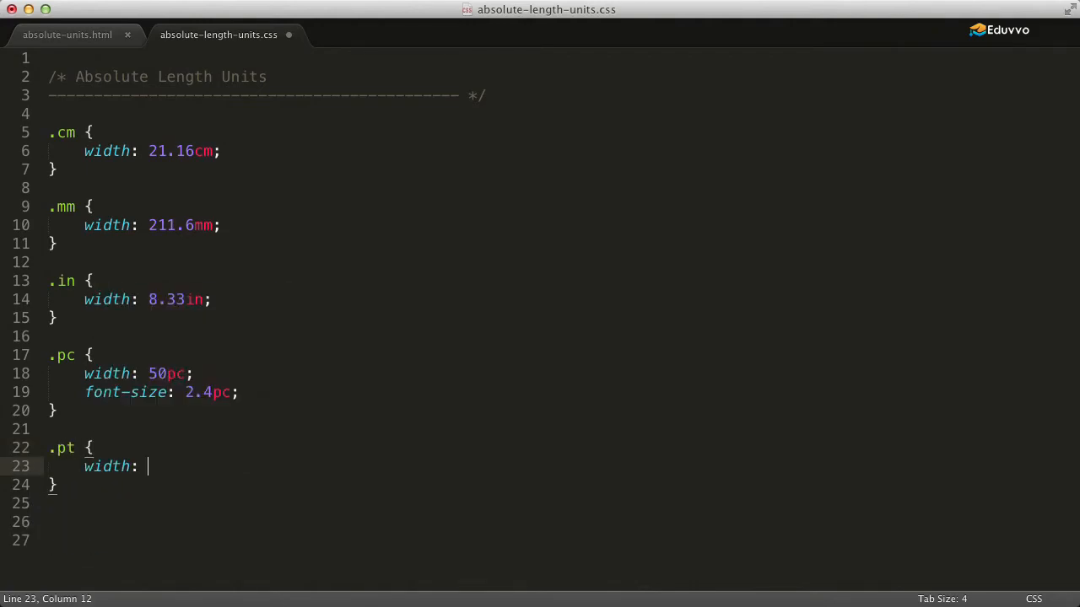
type("6")
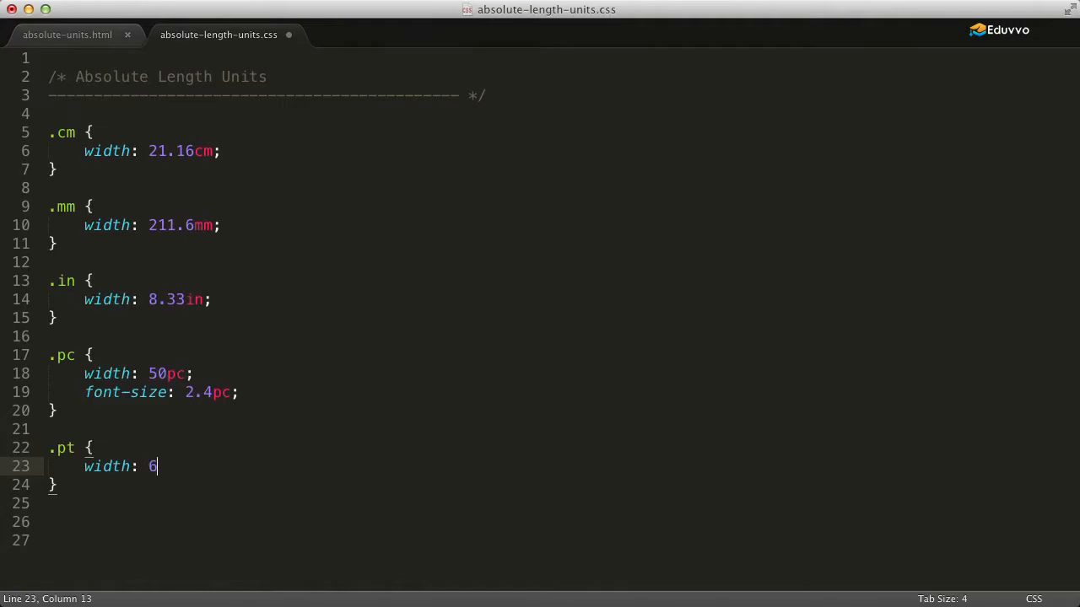
type("00pt;")
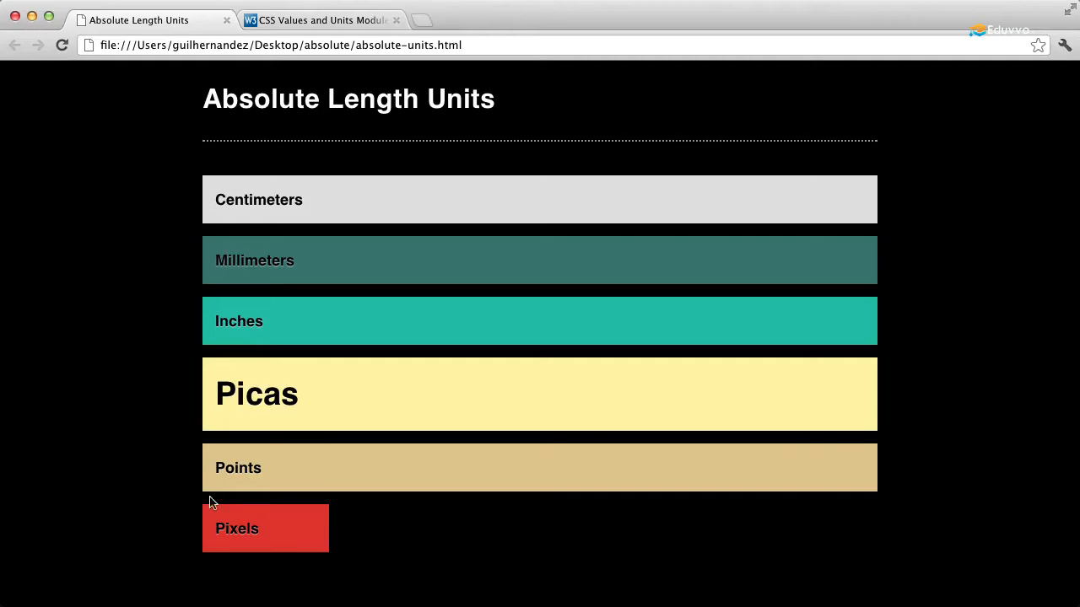
mouse_move(279, 259)
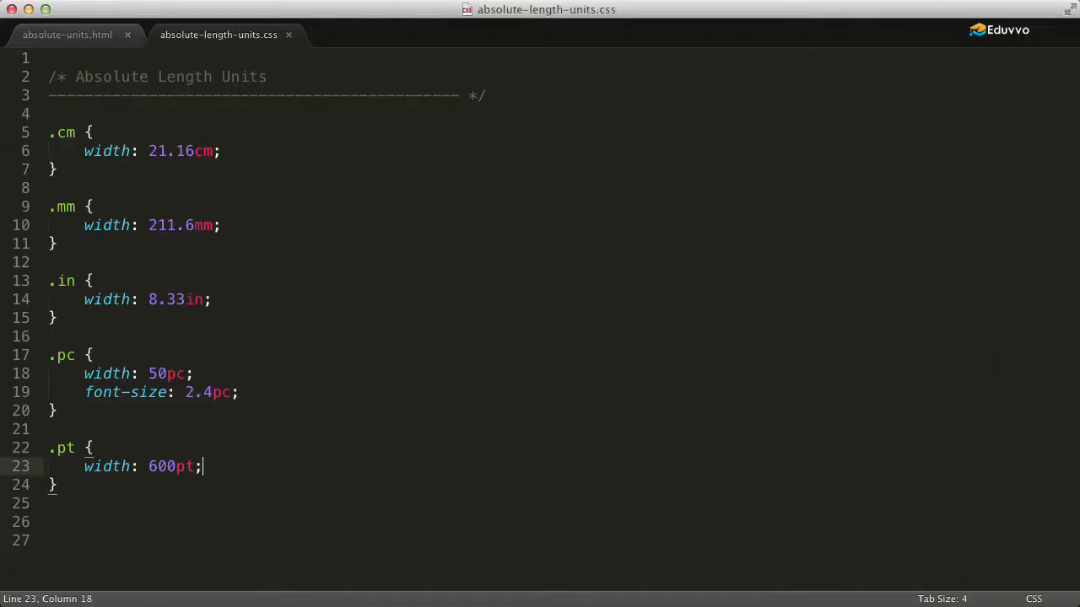
Add font-size: 28.4pt inside the .pt rule.
type("font-size:")
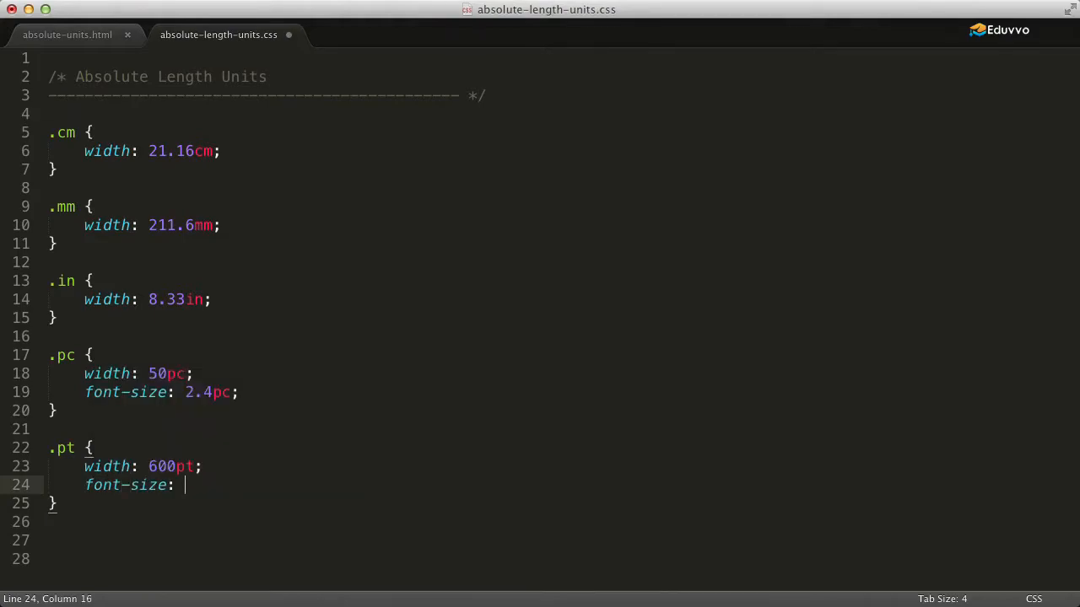
type("28.")
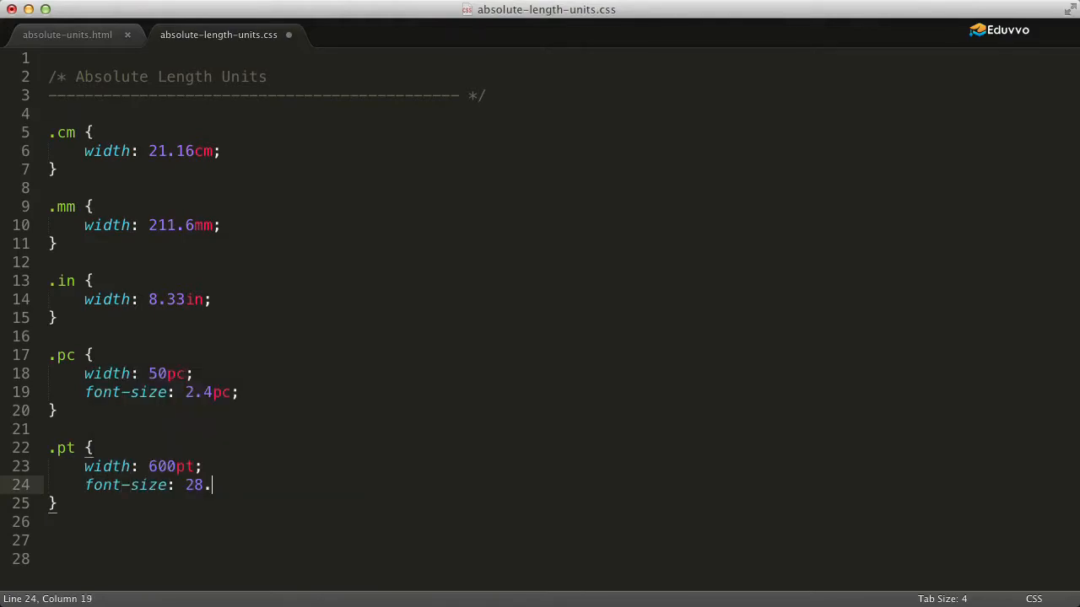
type("4pt;")
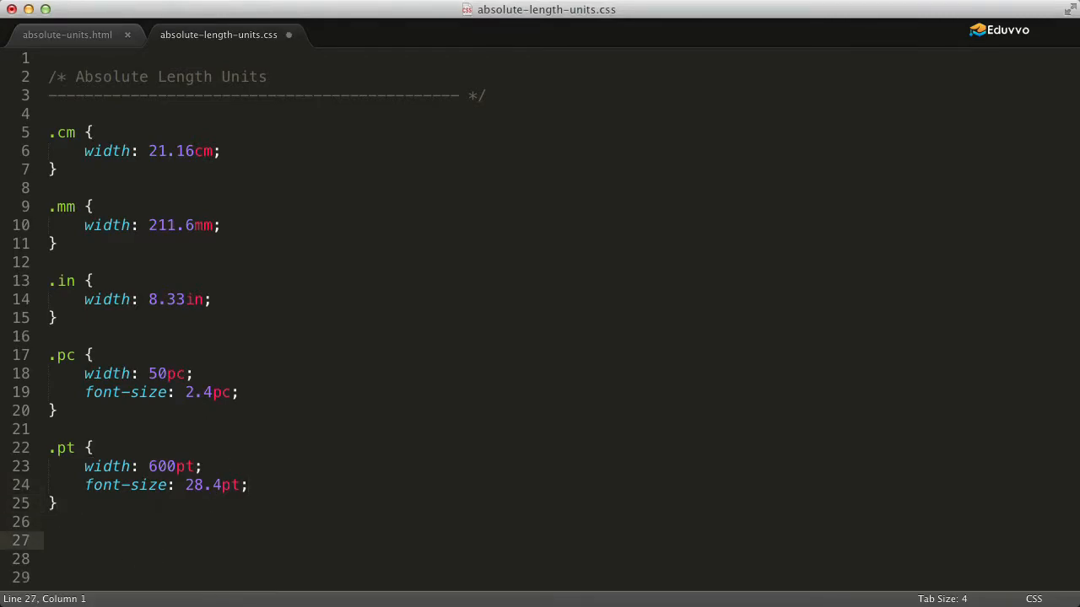
Add a .px rule with width: 800px and start its font-size property.
type(".px {")
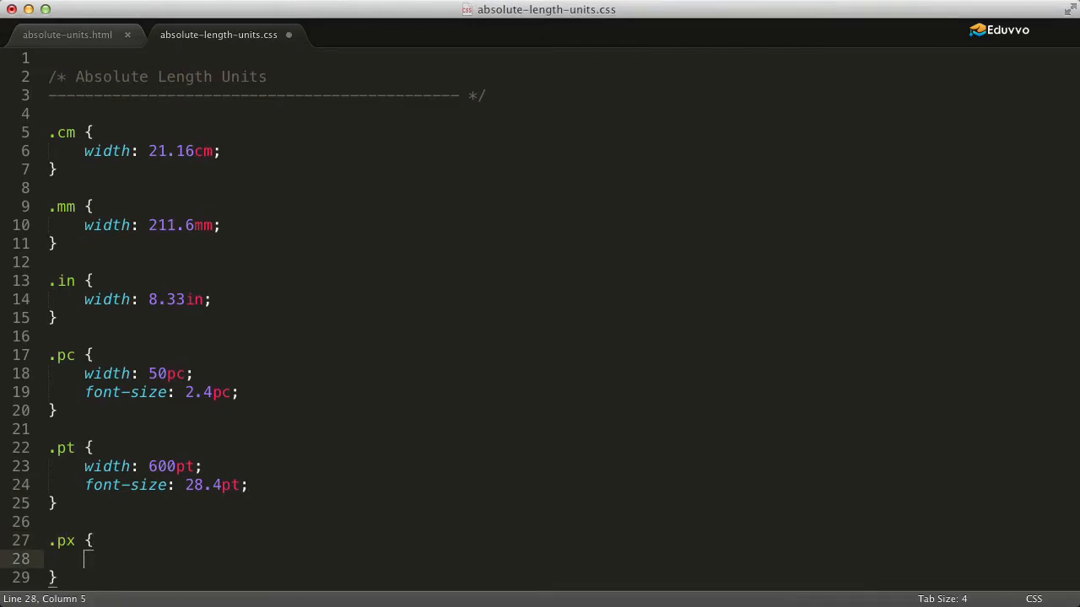
type("width: 800")
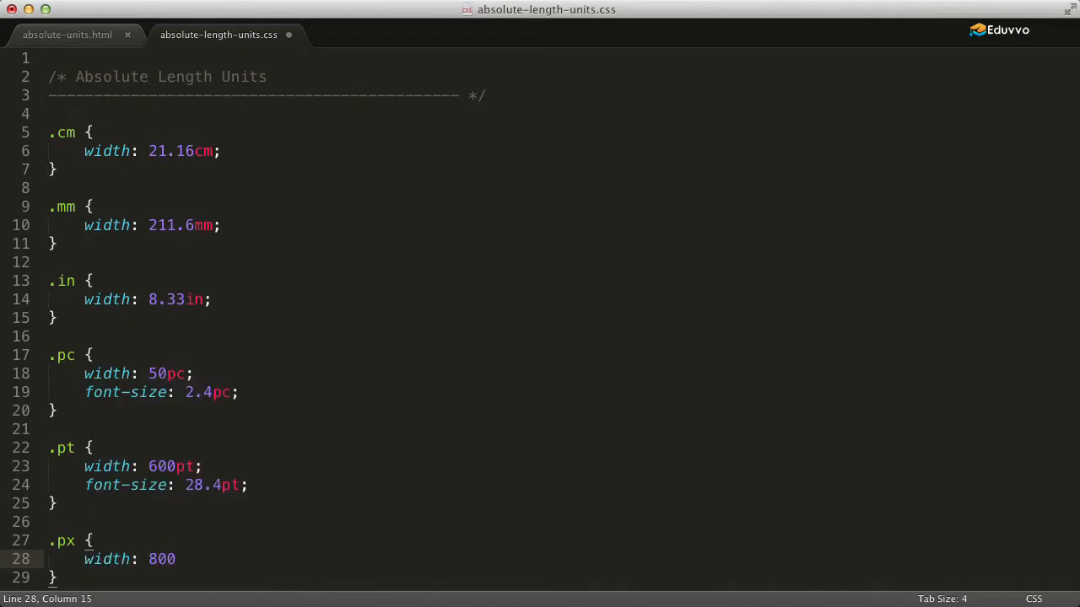
type("px;")
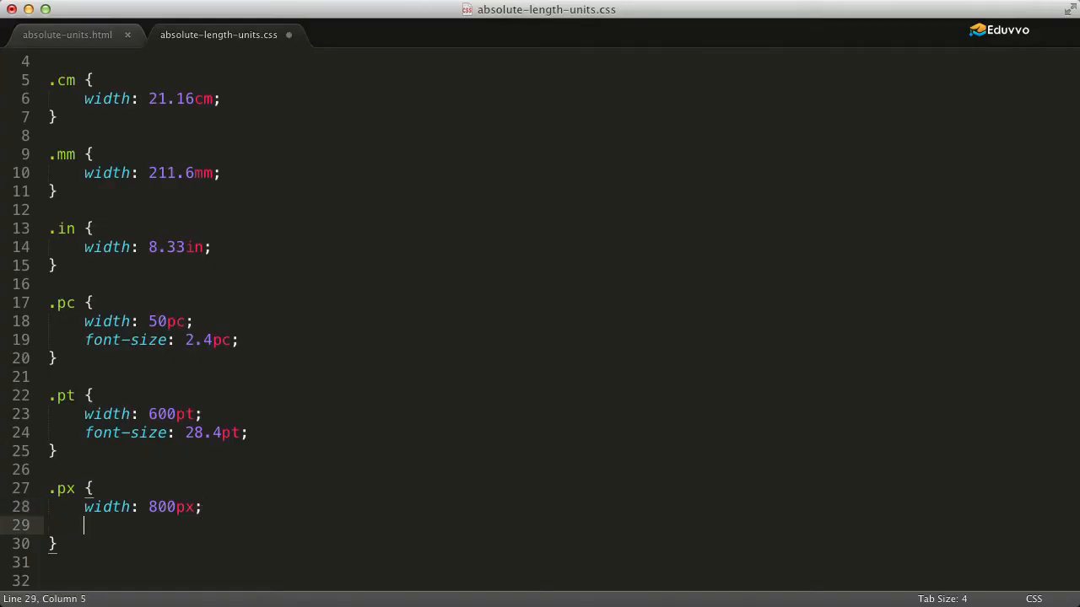
type("font-s")
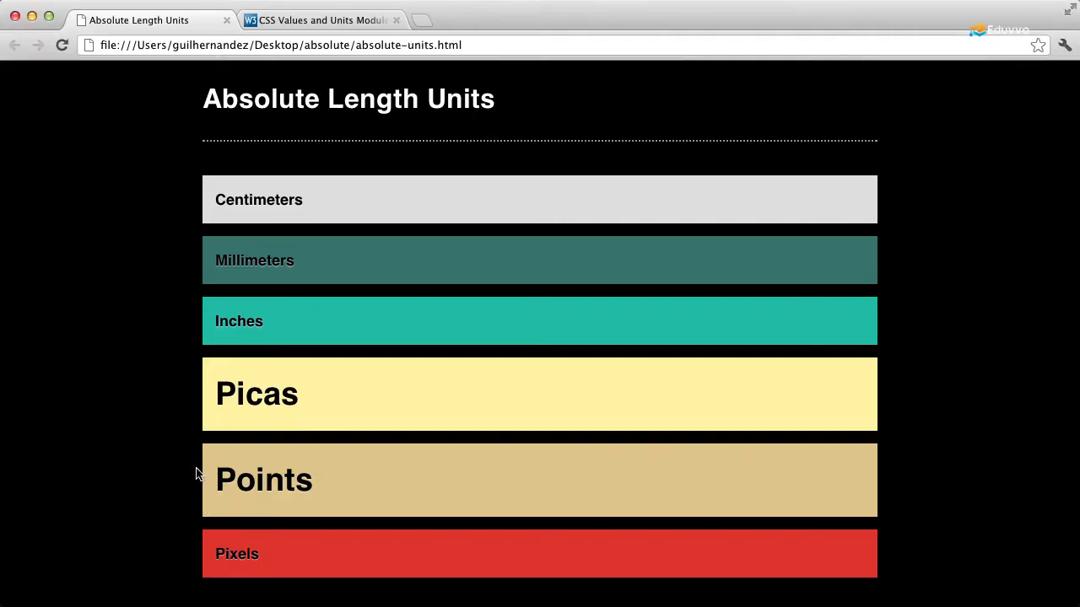
Scroll the reloaded preview to check the Pixels bar width and label size.
scroll("down", 3)
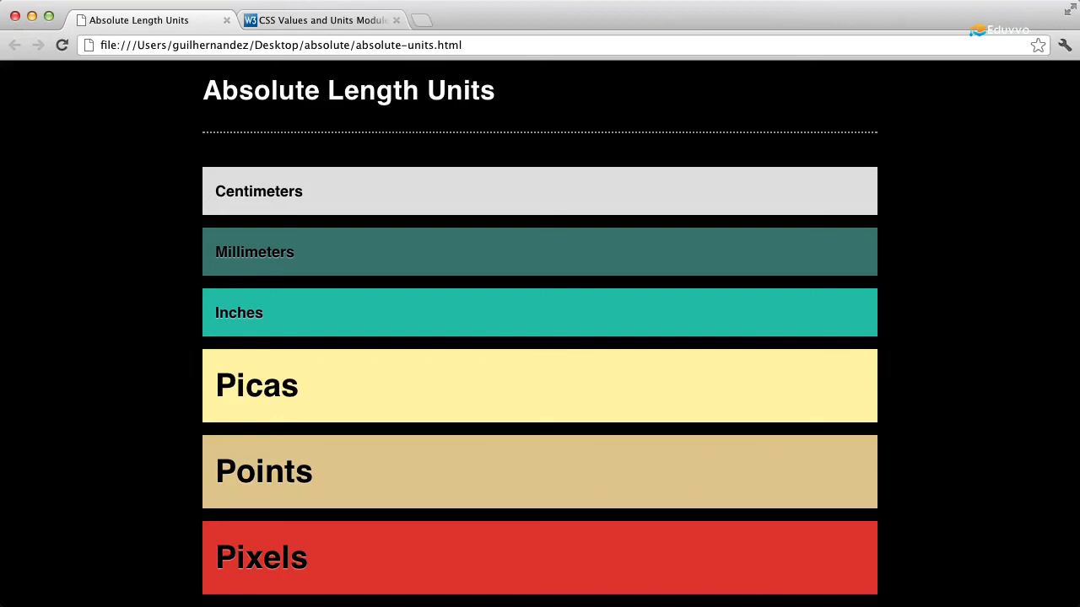
Scroll the CSS Values and Units spec through the absolute lengths and reference-pixel figures.
left_click(318, 20)
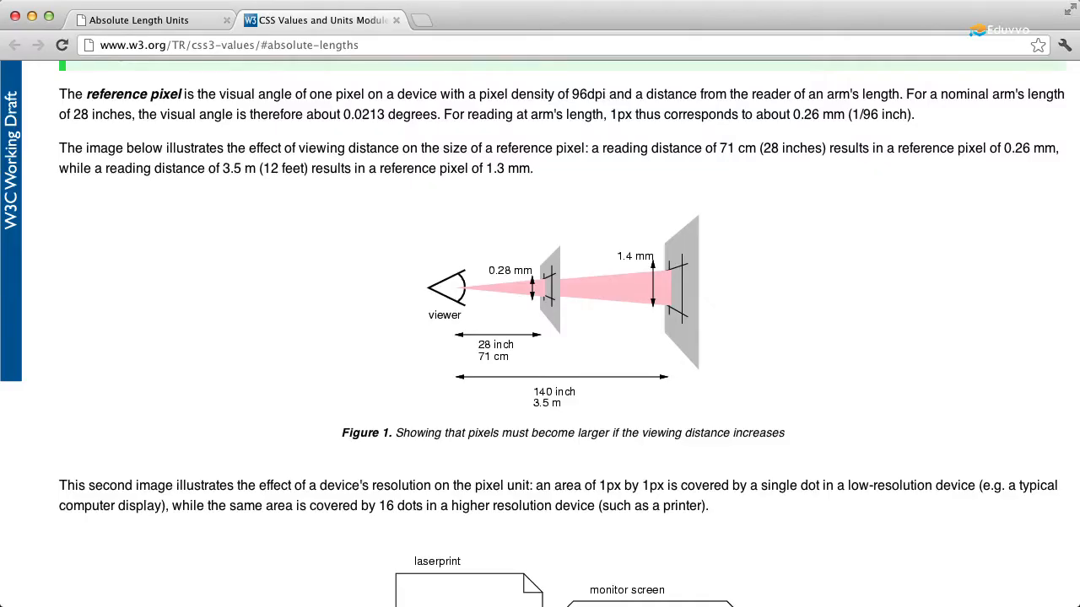
mouse_move(297, 395)
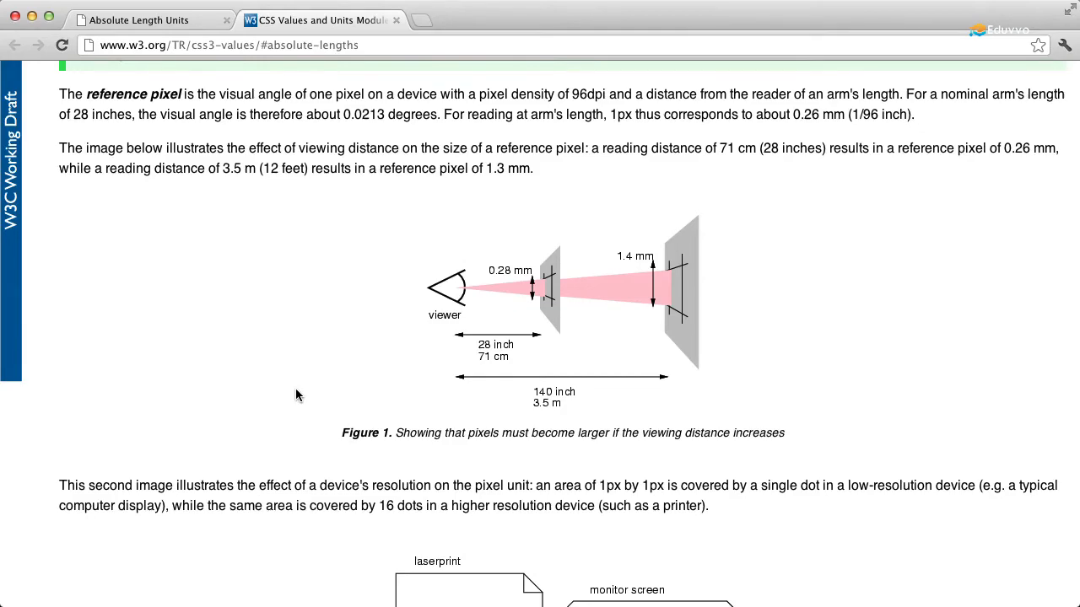
scroll("up", 3)
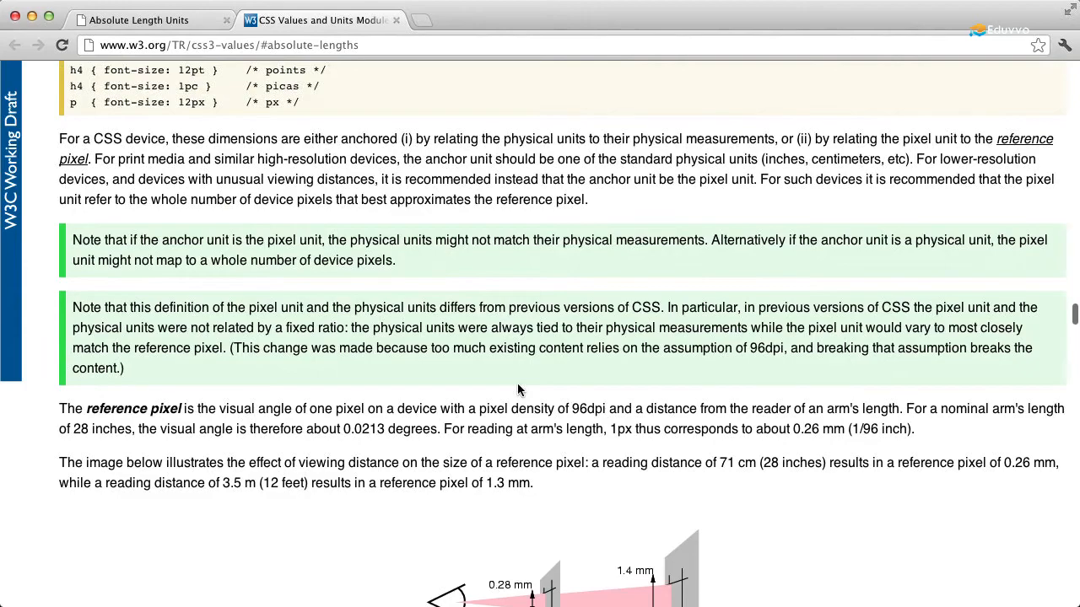
scroll("down", 3)
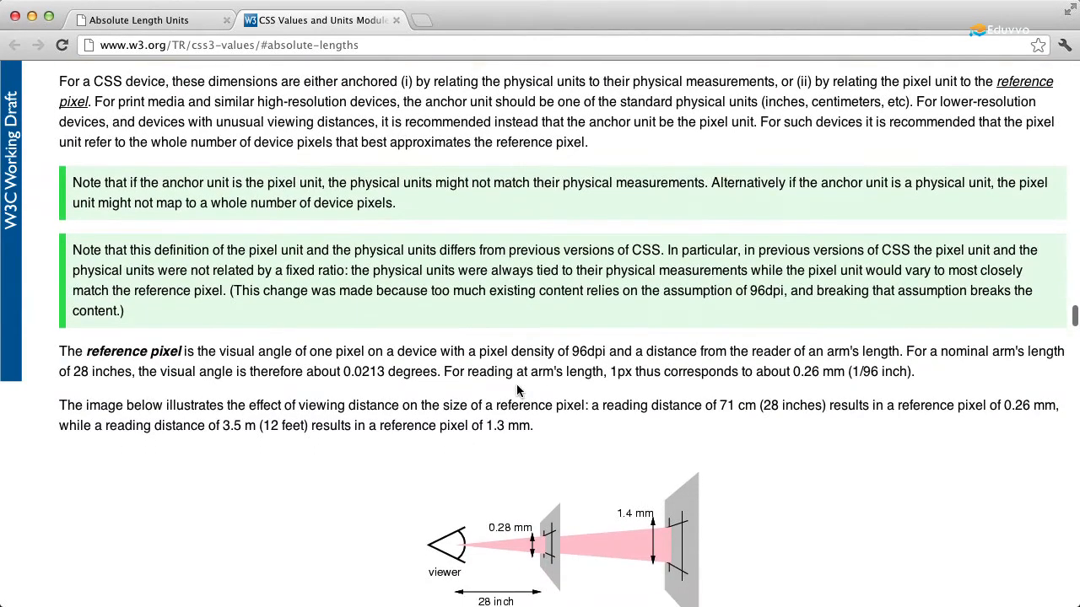
scroll("down", 3)
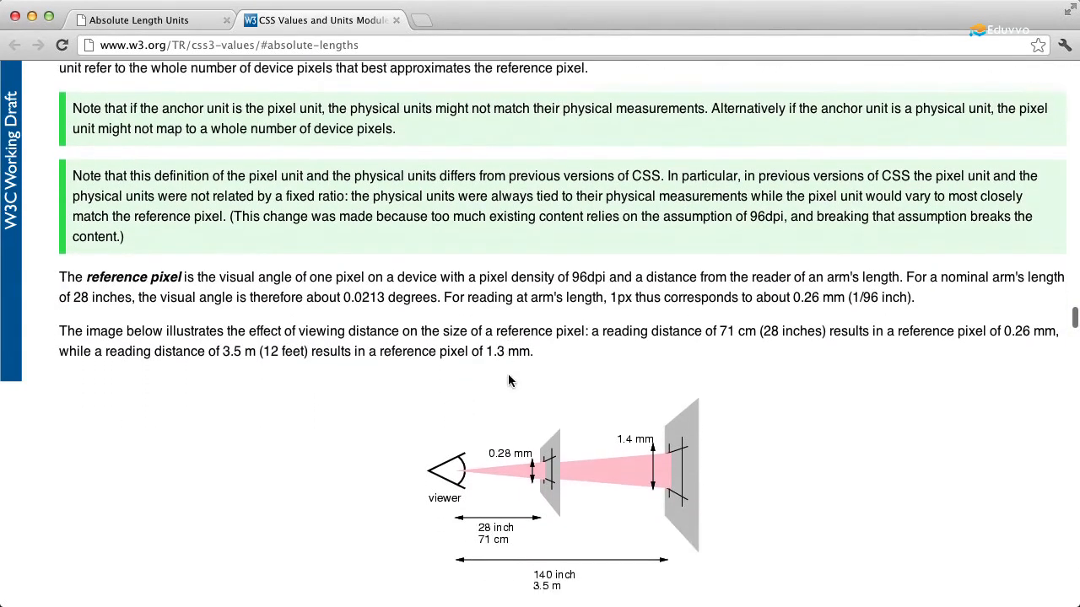
scroll("down", 3)
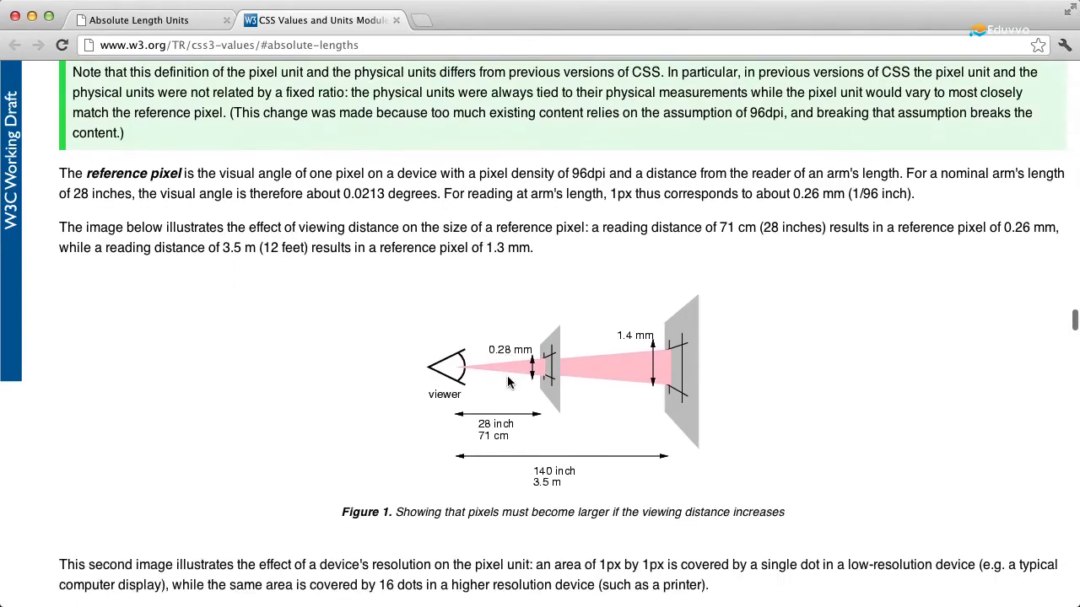
scroll("down", 3)
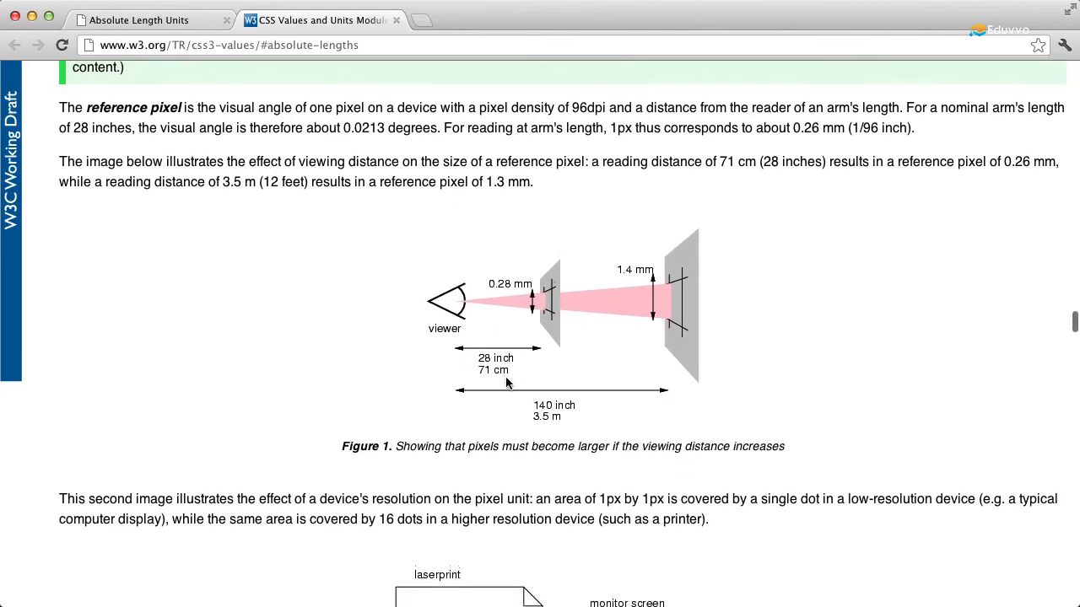
scroll("down", 3)
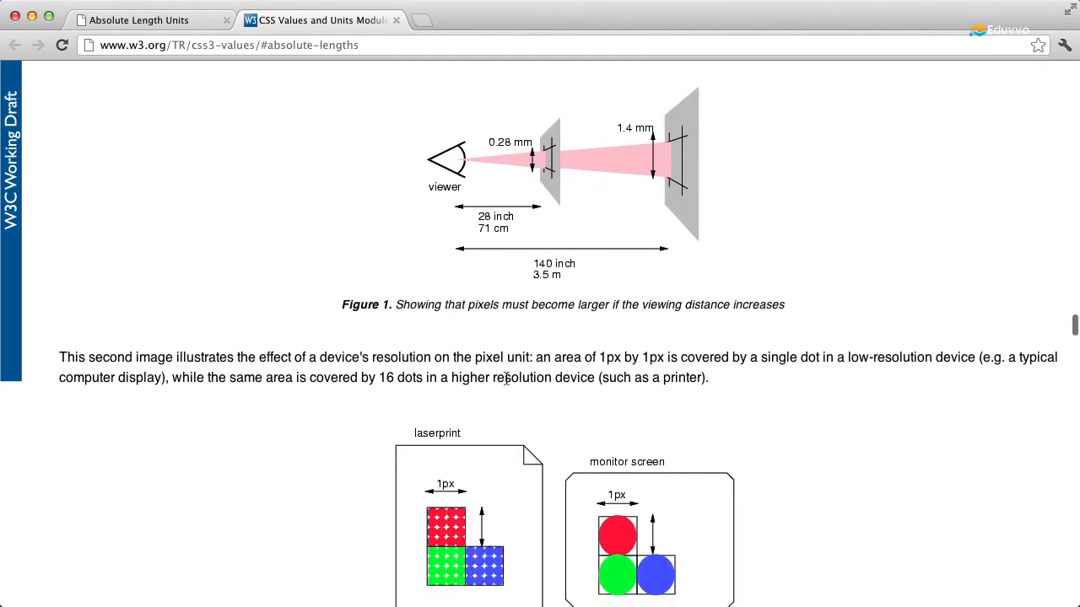
scroll("down", 3)
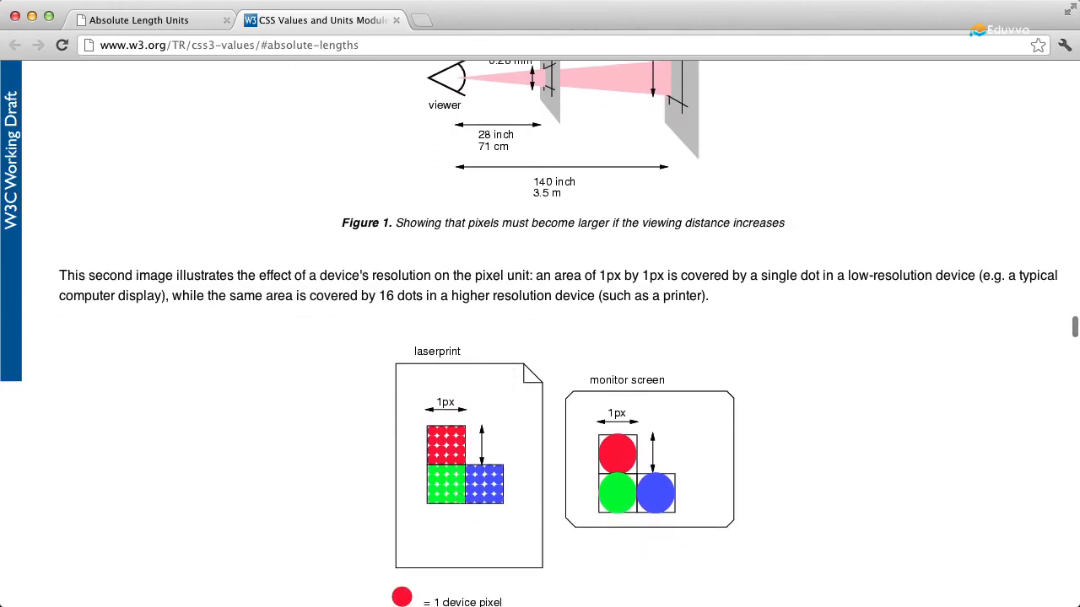